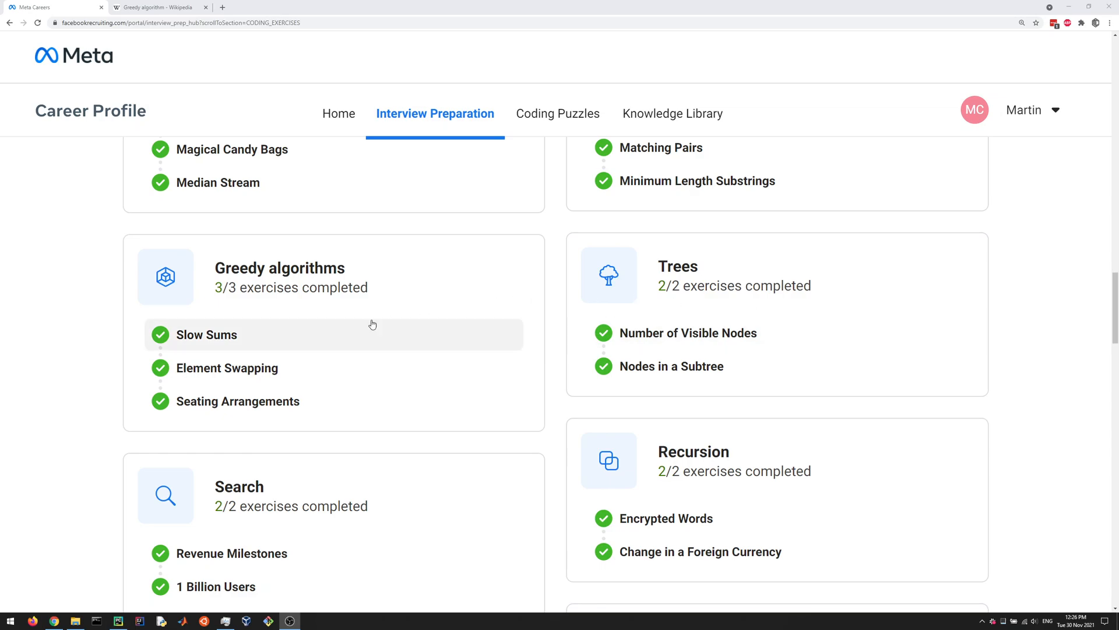
{"action": "mouse_move", "coordinate": [246, 335]}
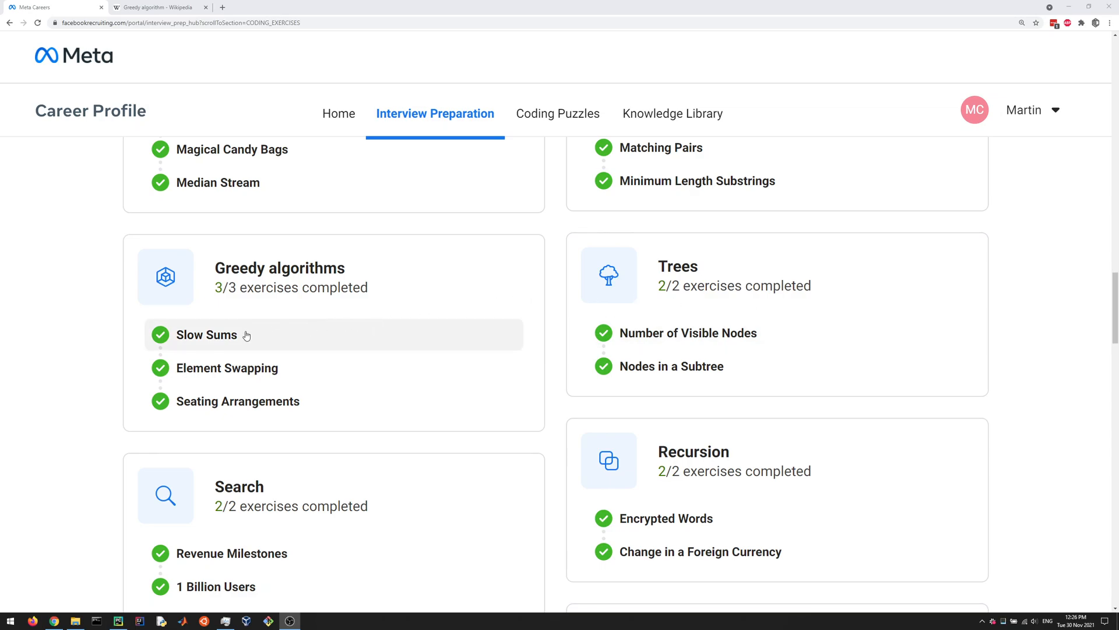
{"action": "mouse_move", "coordinate": [265, 336]}
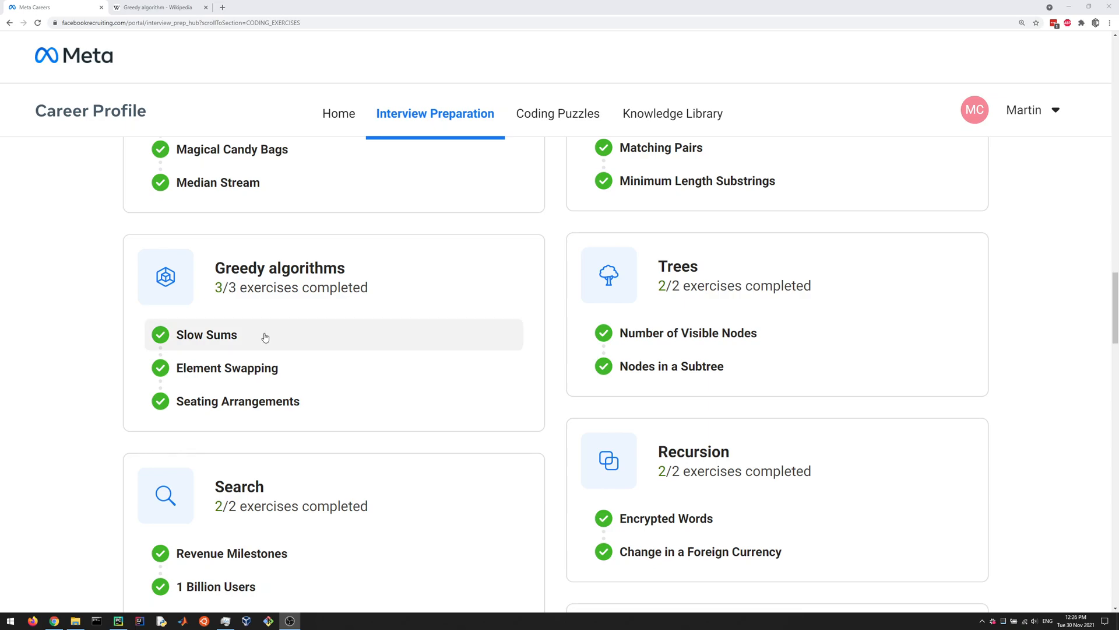
Open the Slow Sums exercise from the Greedy algorithms group
{"action": "left_click", "coordinate": [206, 334]}
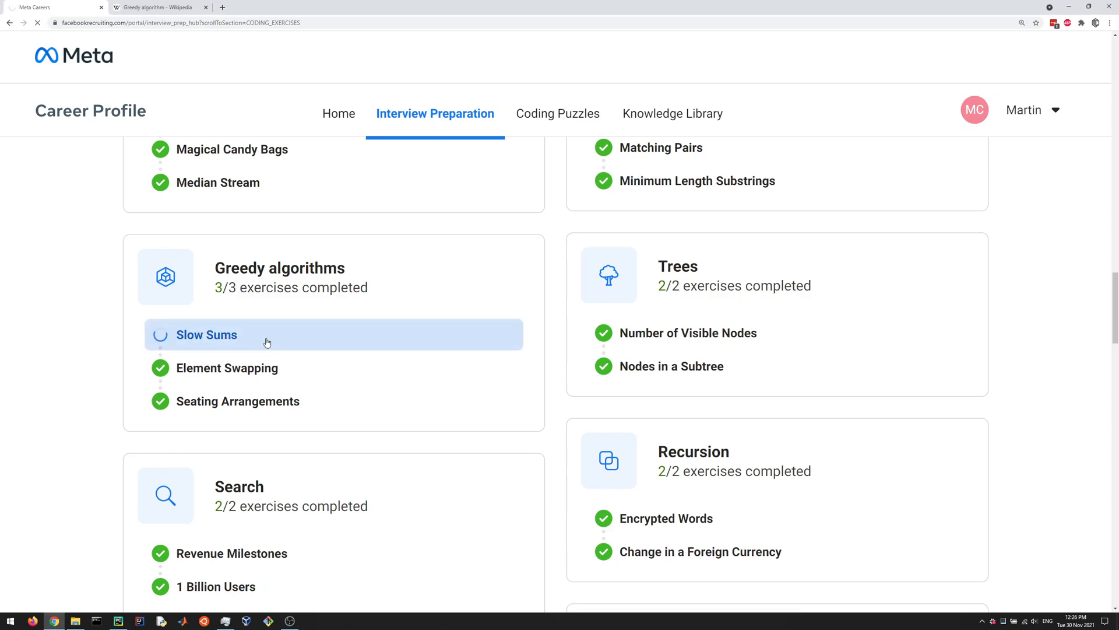
Bring up the Greedy algorithm Wikipedia article and skim its introduction
{"action": "left_click", "coordinate": [206, 335]}
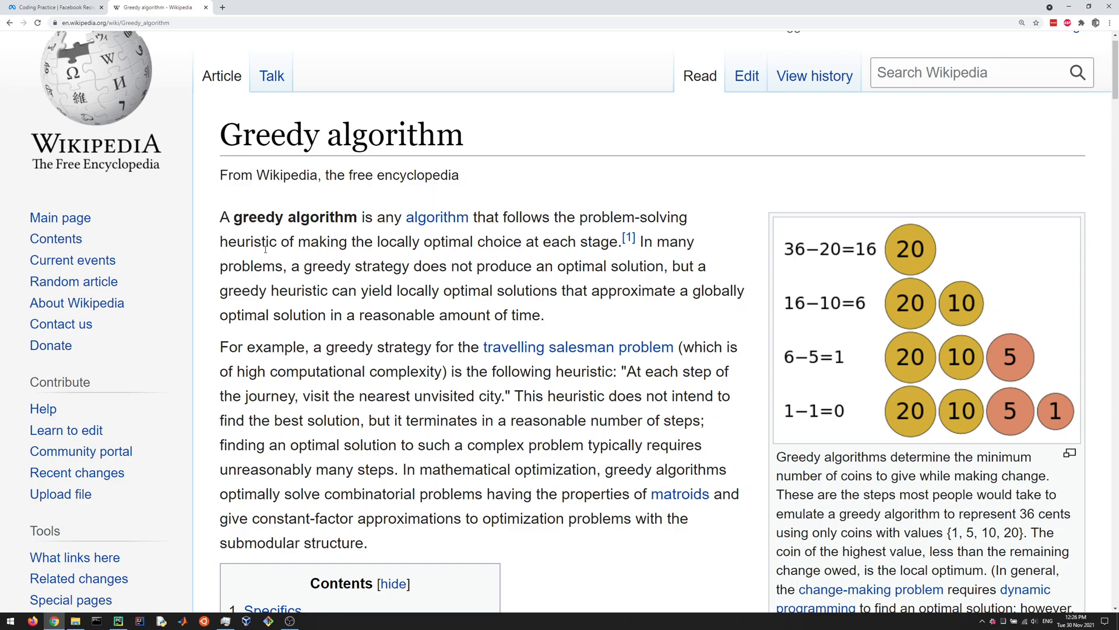
{"action": "scroll", "scroll_direction": "down", "scroll_amount": 3}
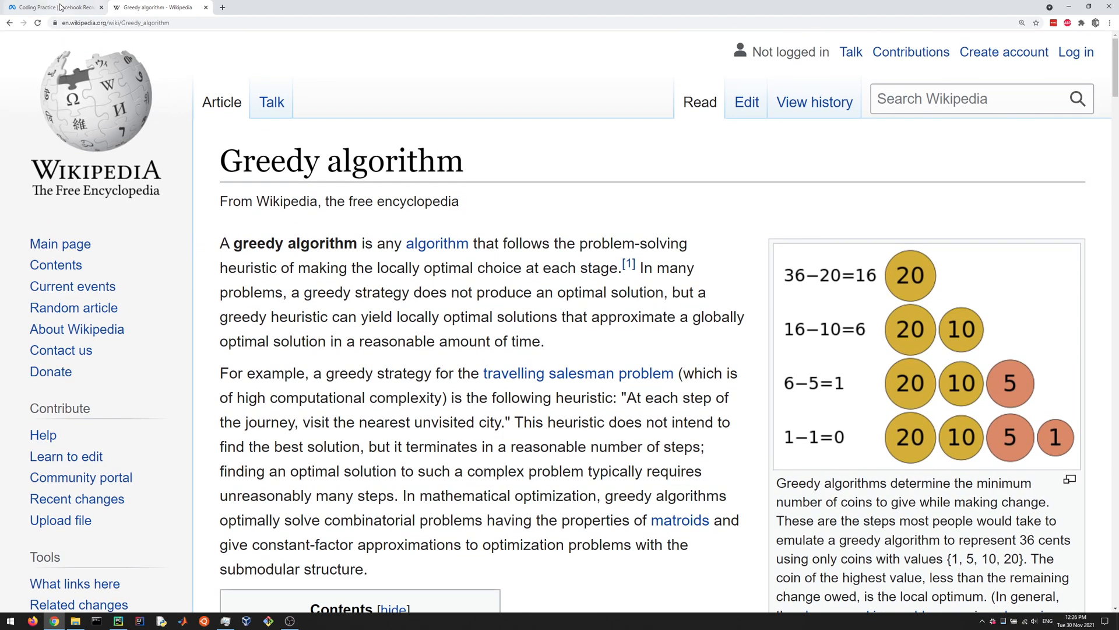
Read the Slow Sums statement, highlighting the repeated-operation and penalty sentences
{"action": "left_click", "coordinate": [44, 6]}
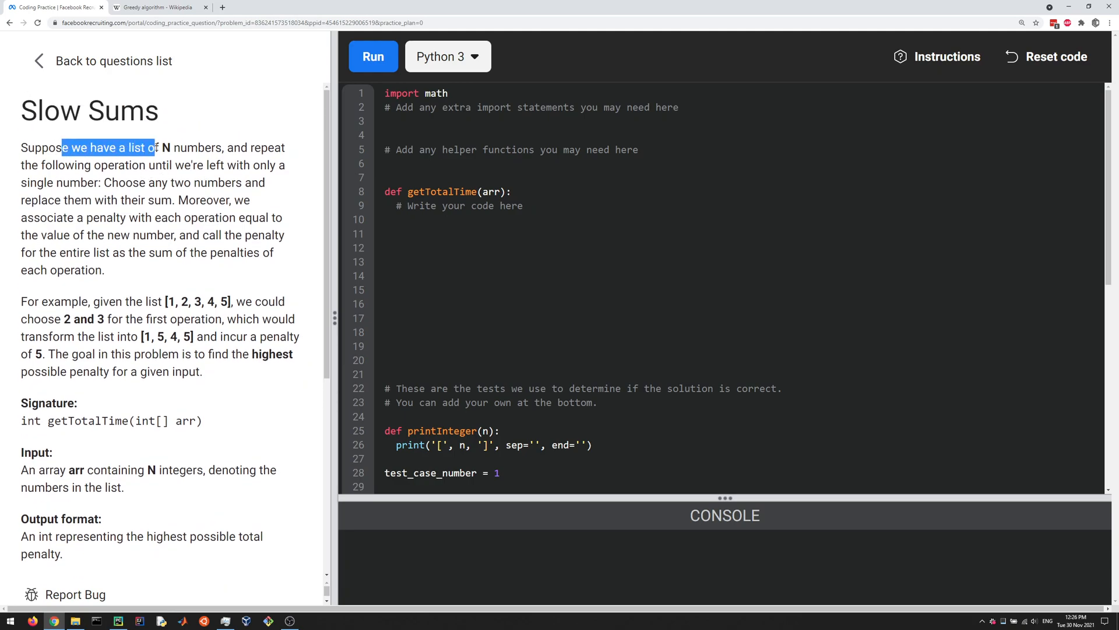
{"action": "left_click_drag", "start_coordinate": [61, 147], "coordinate": [175, 165]}
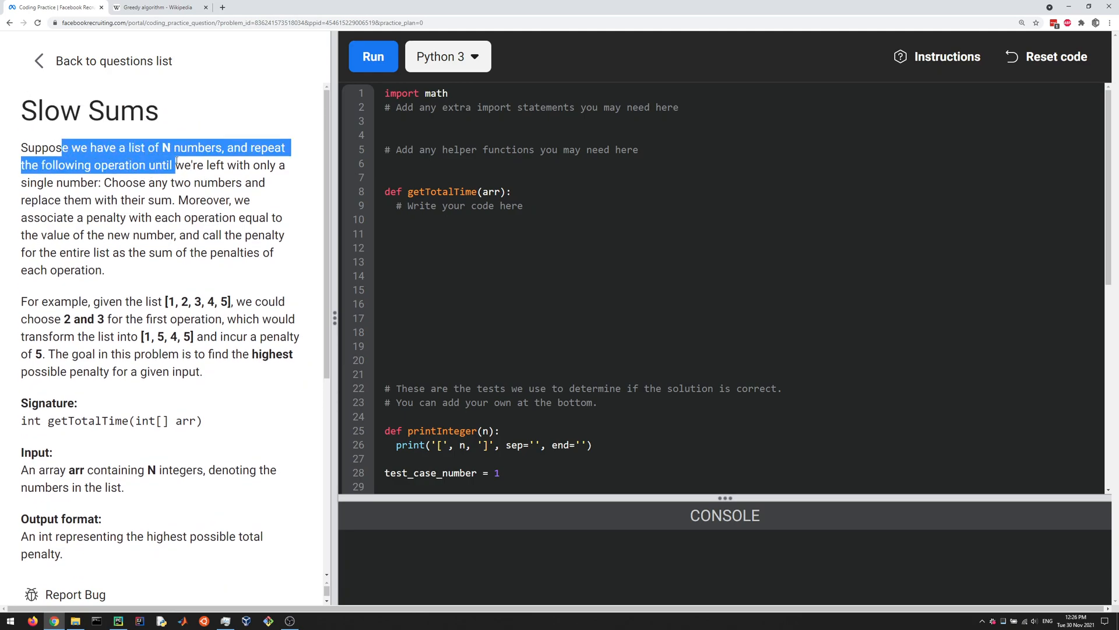
{"action": "left_click_drag", "start_coordinate": [175, 165], "coordinate": [278, 165]}
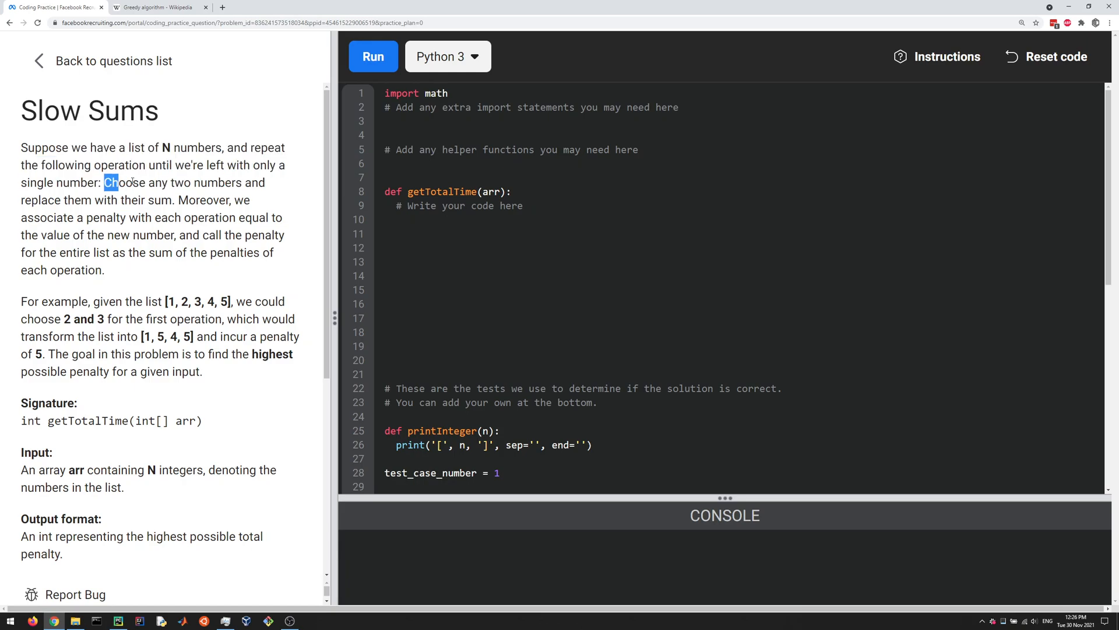
{"action": "left_click_drag", "start_coordinate": [104, 182], "coordinate": [208, 182]}
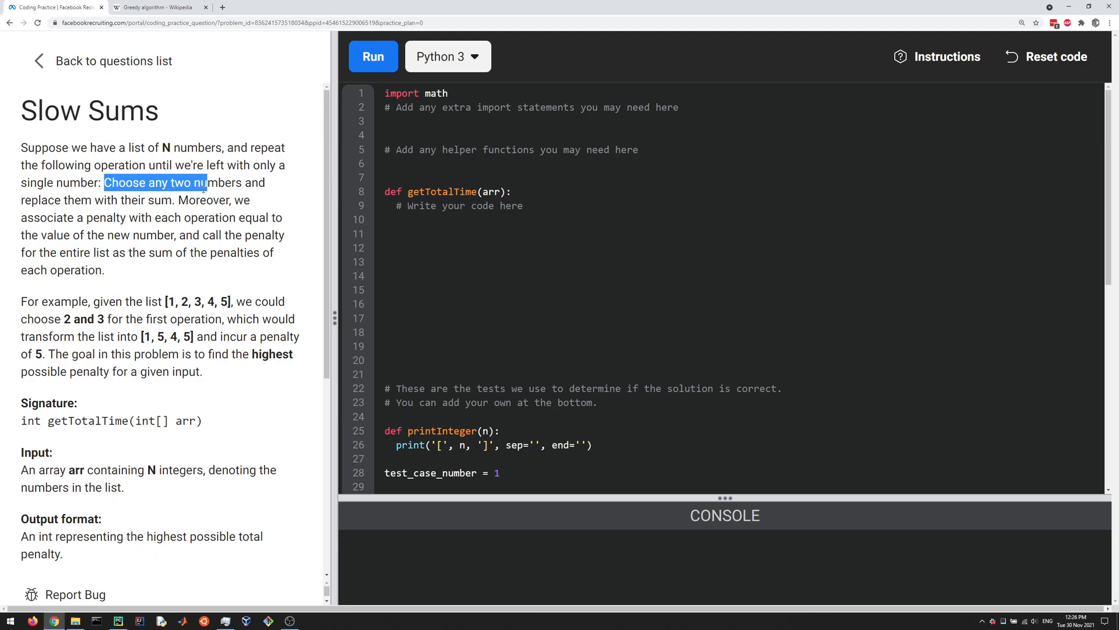
{"action": "left_click", "coordinate": [173, 204]}
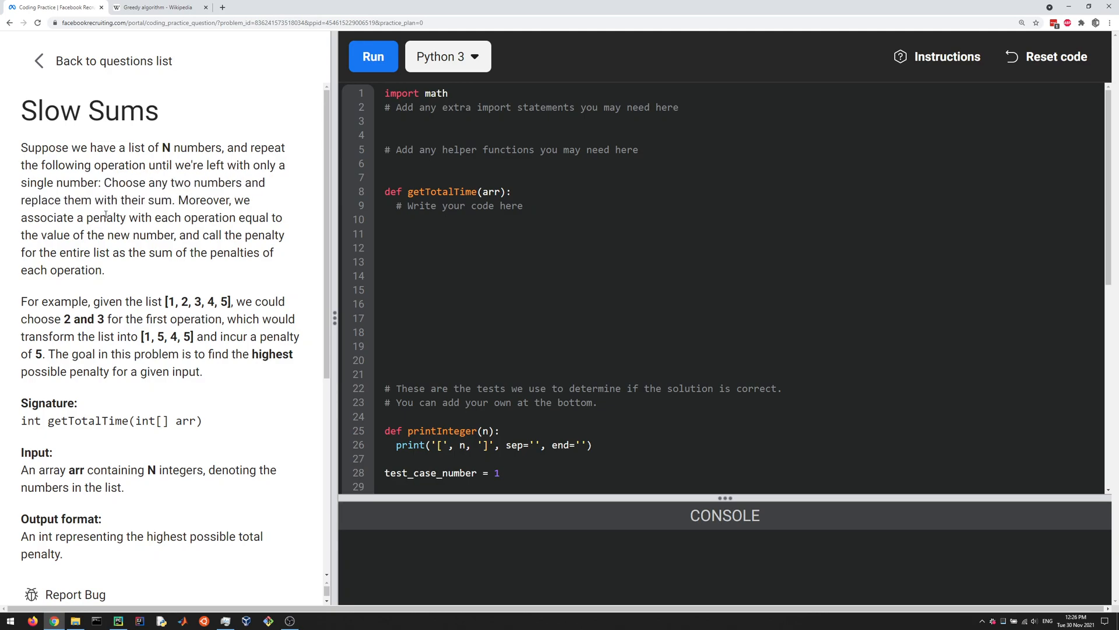
{"action": "left_click_drag", "start_coordinate": [93, 217], "coordinate": [155, 235]}
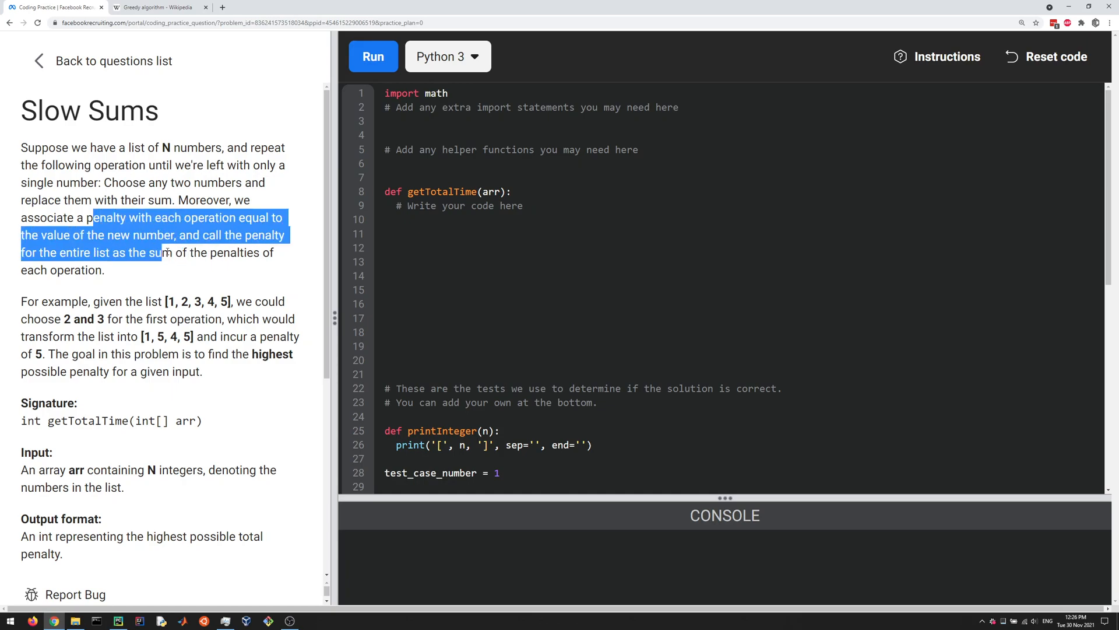
{"action": "left_click", "coordinate": [153, 255]}
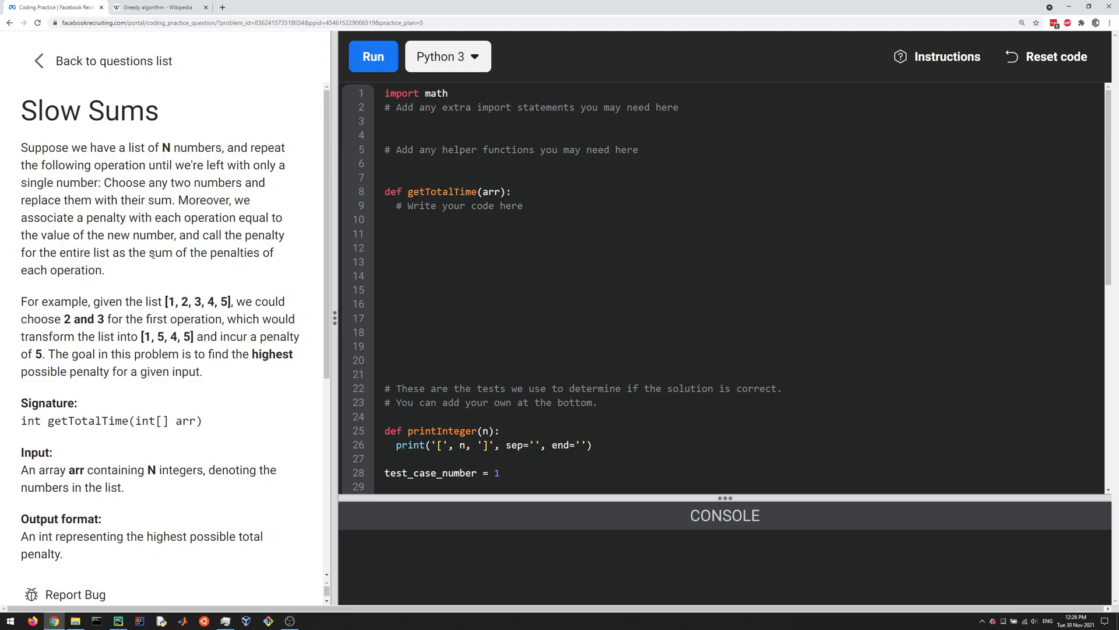
{"action": "mouse_move", "coordinate": [165, 269]}
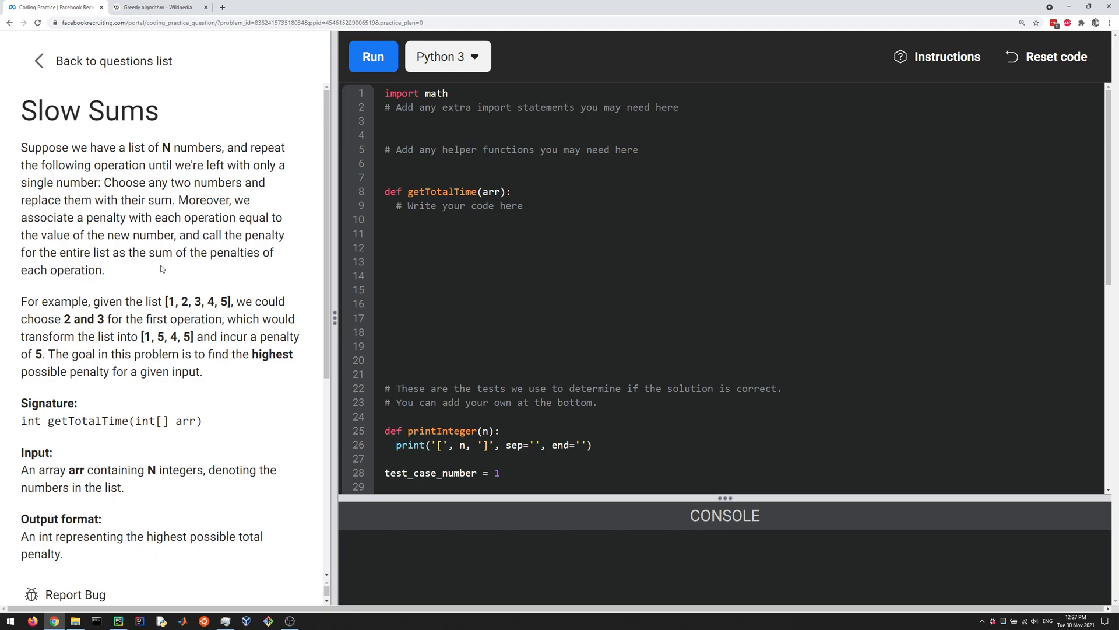
{"action": "scroll", "scroll_direction": "down", "scroll_amount": 3}
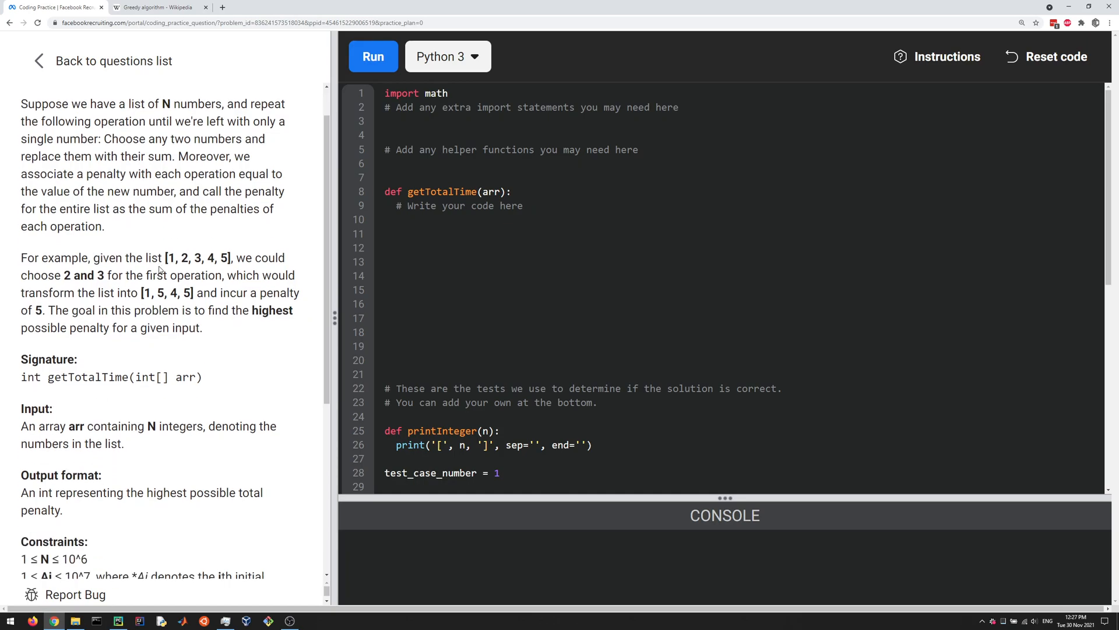
{"action": "scroll", "scroll_direction": "down", "scroll_amount": 3}
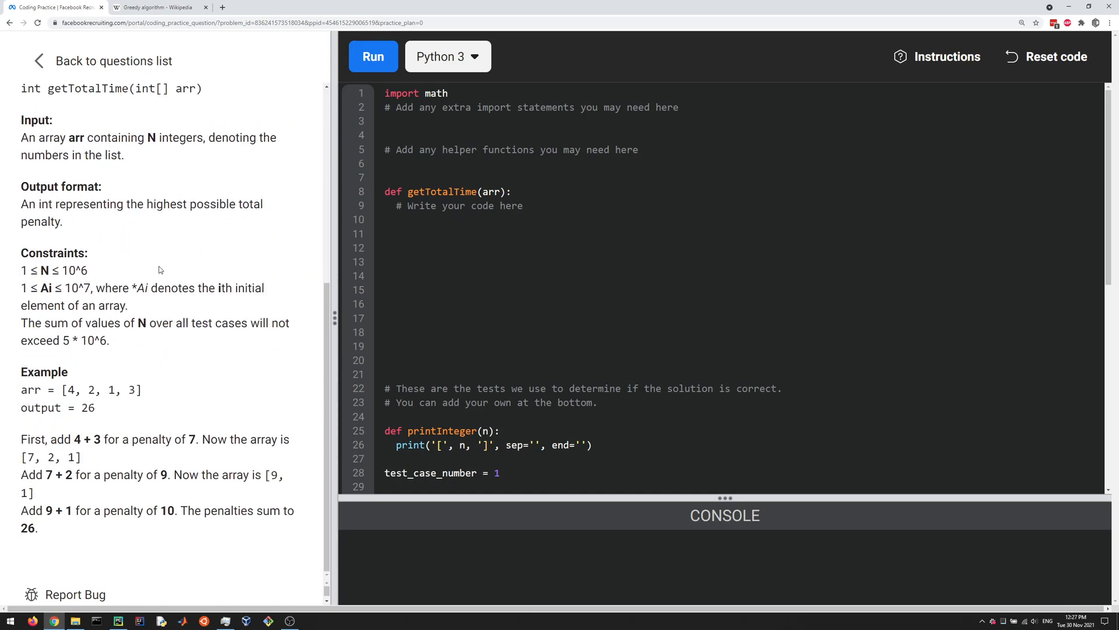
{"action": "left_click_drag", "start_coordinate": [48, 390], "coordinate": [142, 390]}
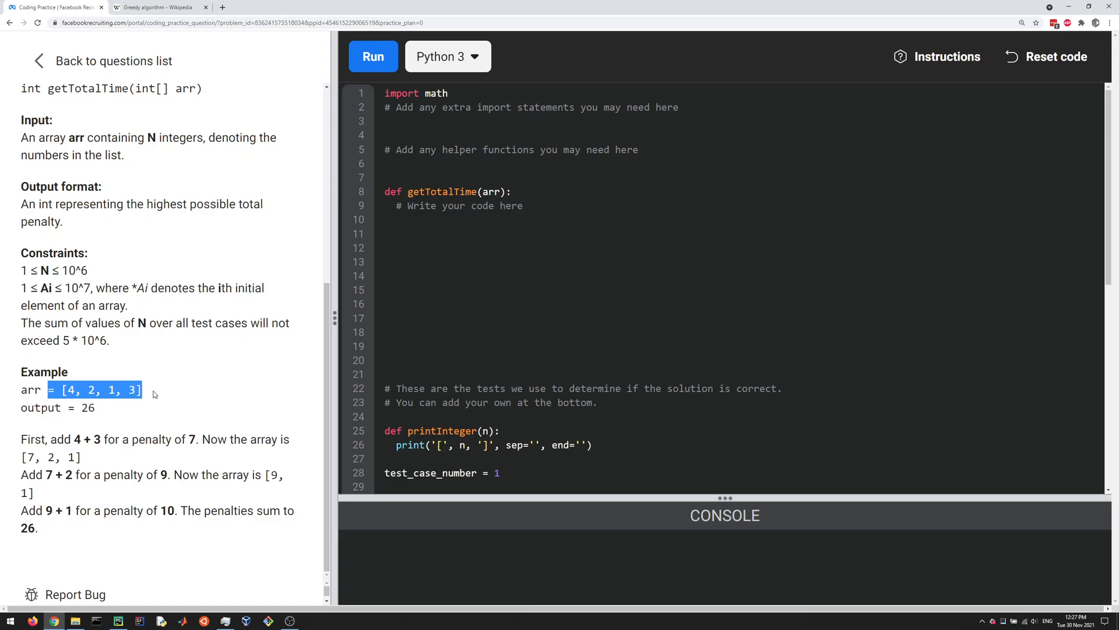
{"action": "left_click", "coordinate": [160, 393]}
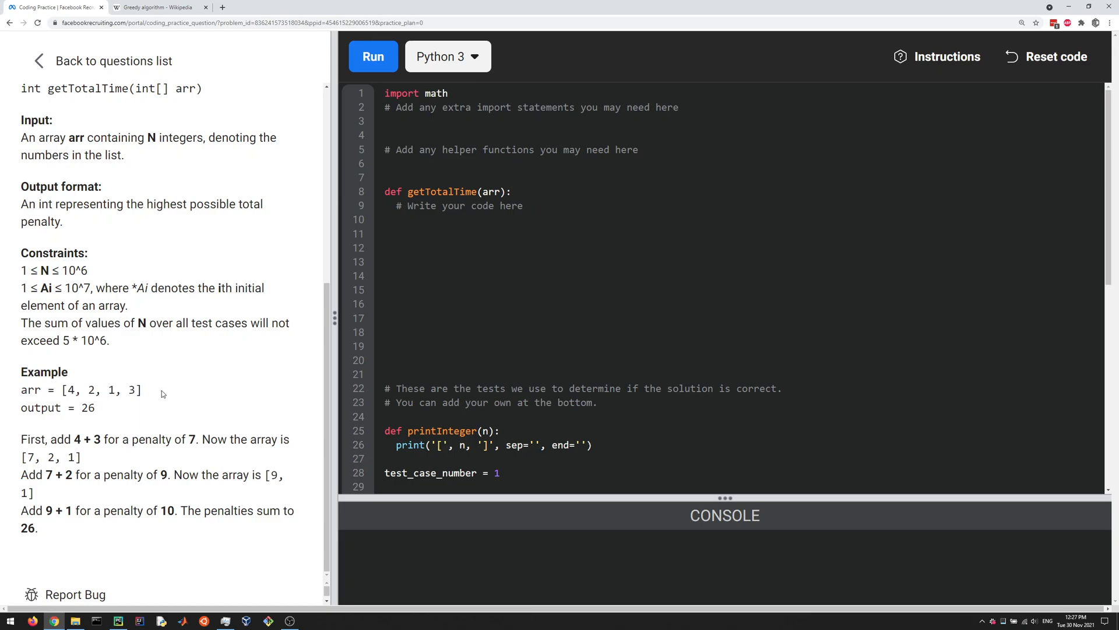
{"action": "mouse_move", "coordinate": [29, 418]}
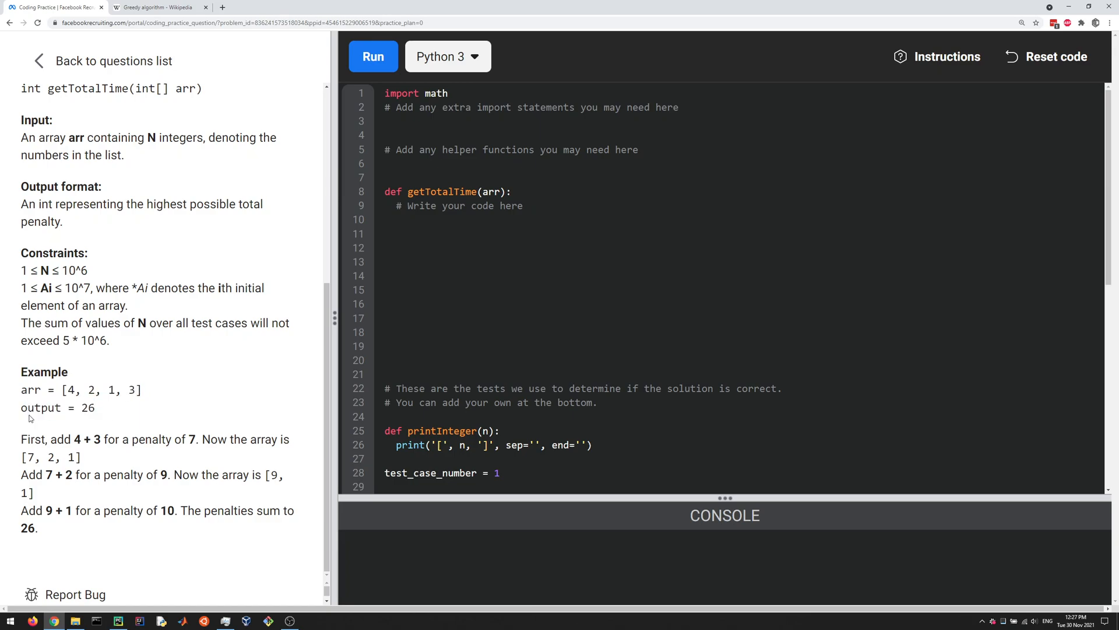
{"action": "mouse_move", "coordinate": [133, 407]}
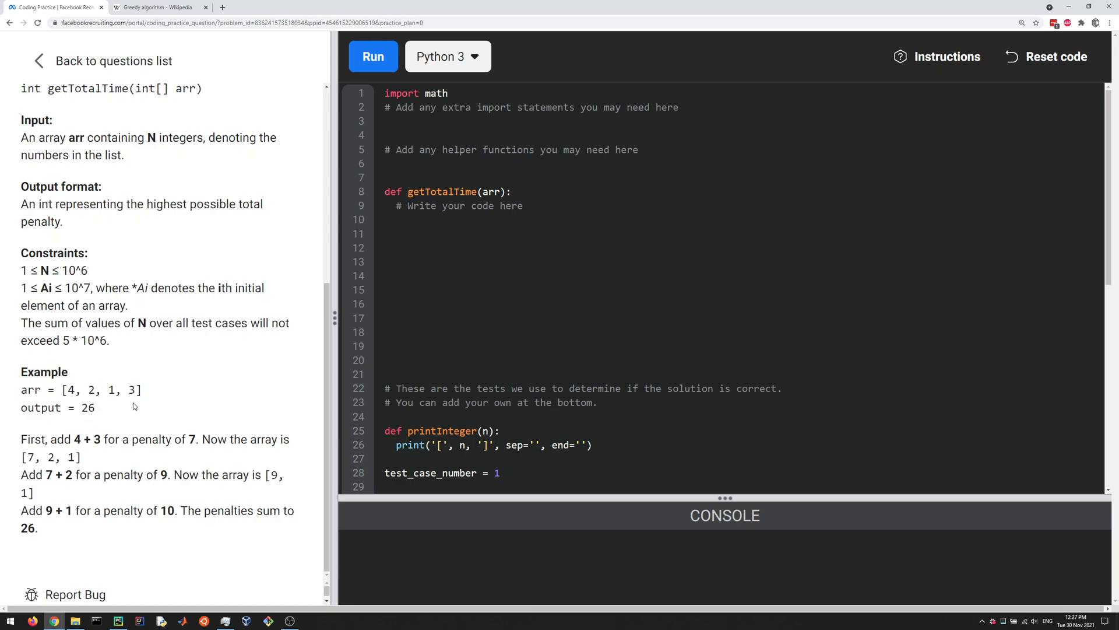
{"action": "double_click", "coordinate": [74, 390]}
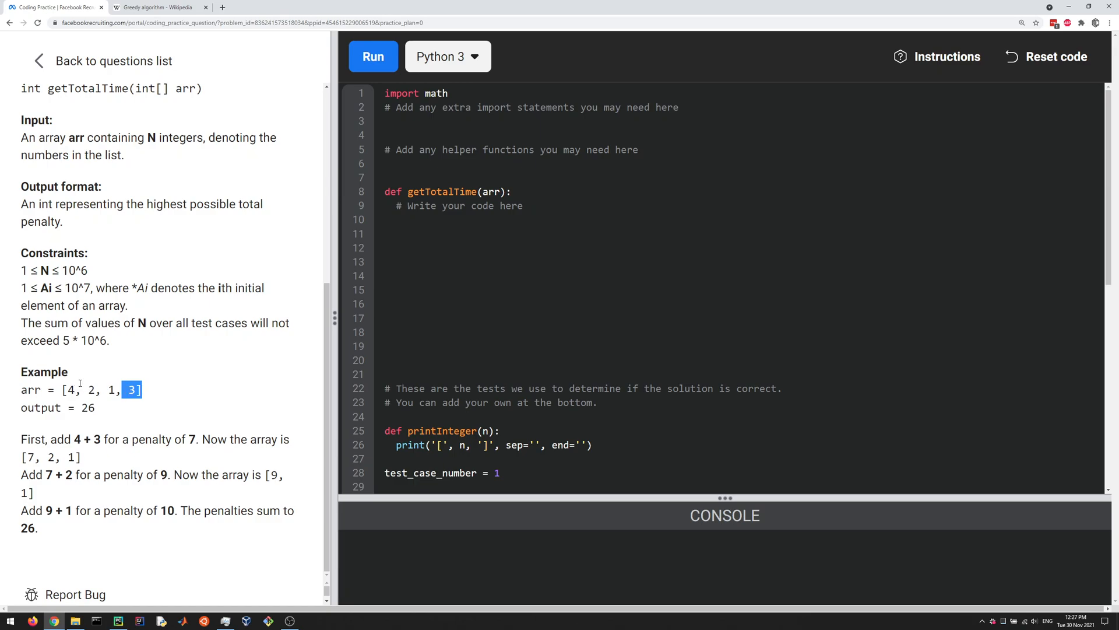
{"action": "mouse_move", "coordinate": [48, 437]}
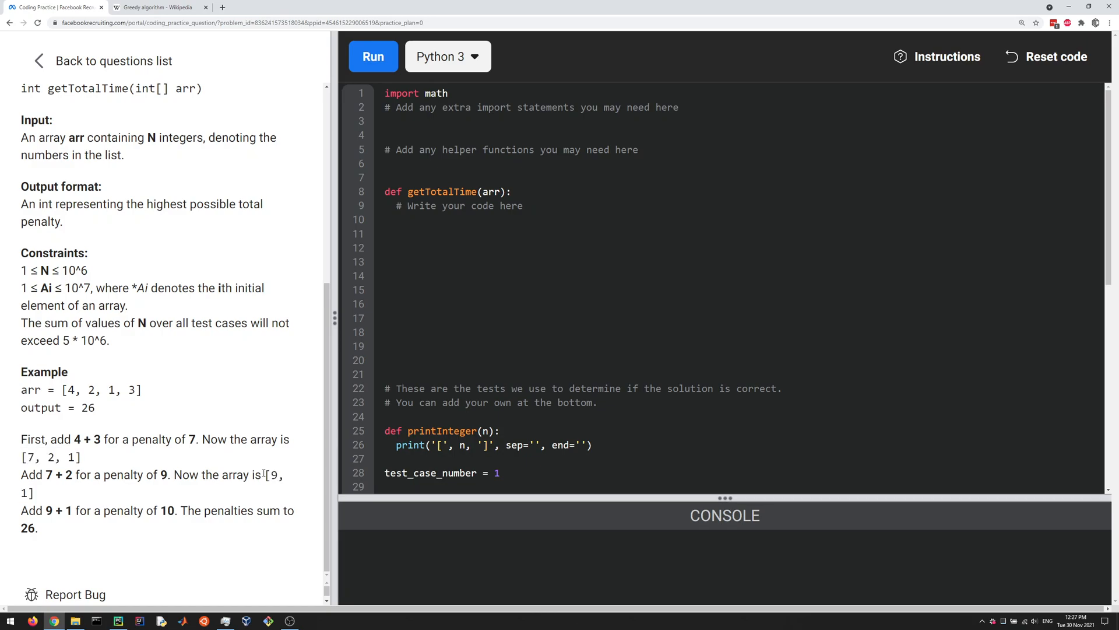
{"action": "double_click", "coordinate": [167, 511]}
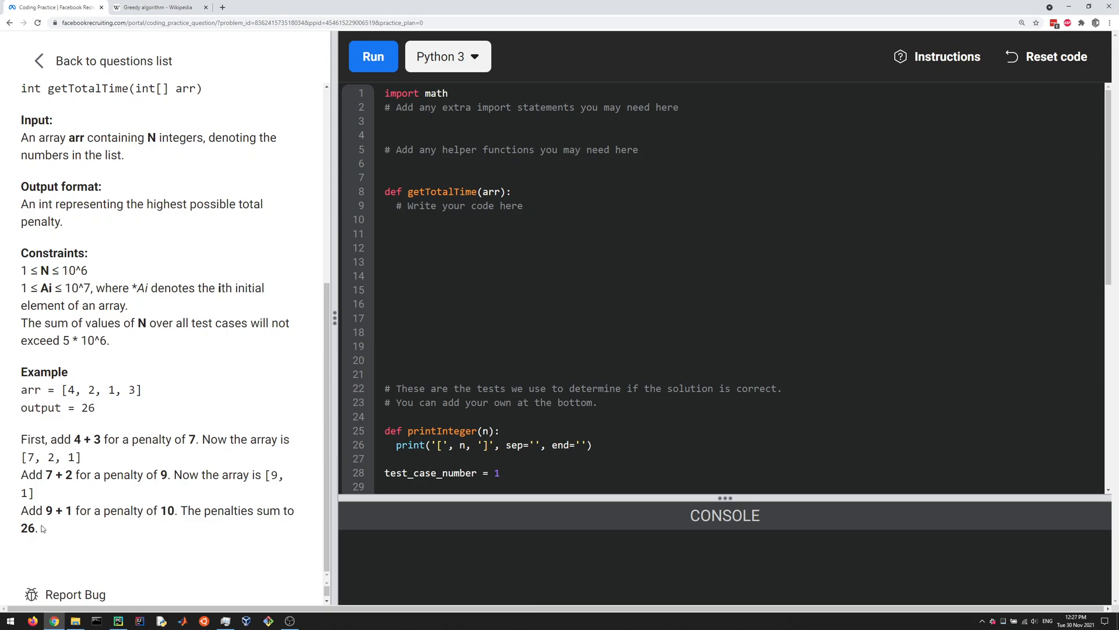
{"action": "mouse_move", "coordinate": [188, 457]}
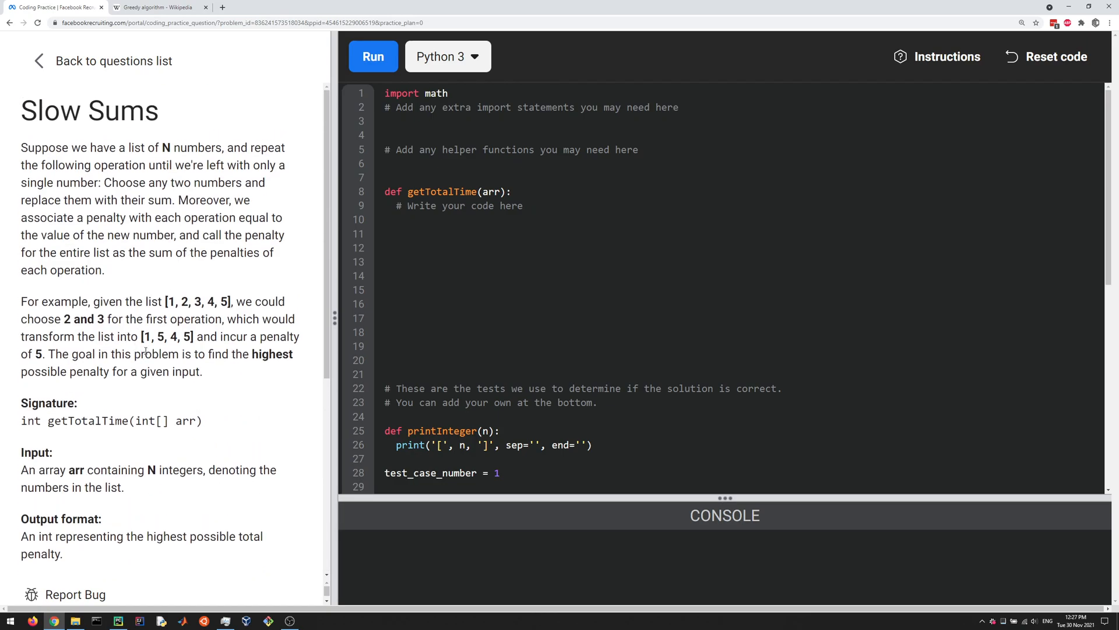
{"action": "left_click_drag", "start_coordinate": [93, 354], "coordinate": [202, 372]}
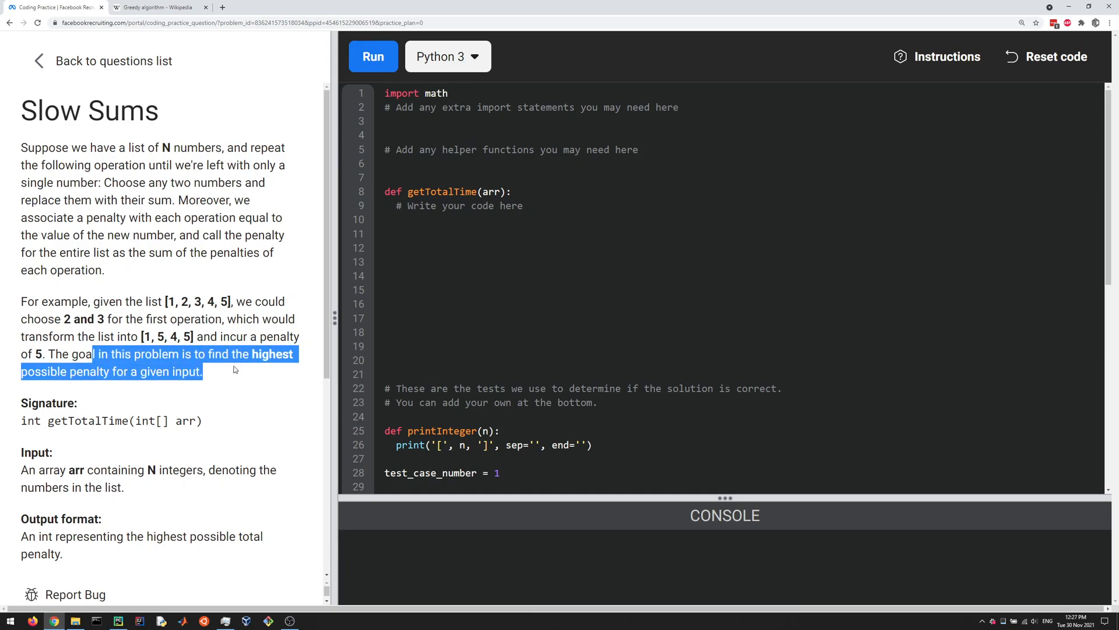
{"action": "scroll", "scroll_direction": "down", "scroll_amount": 3}
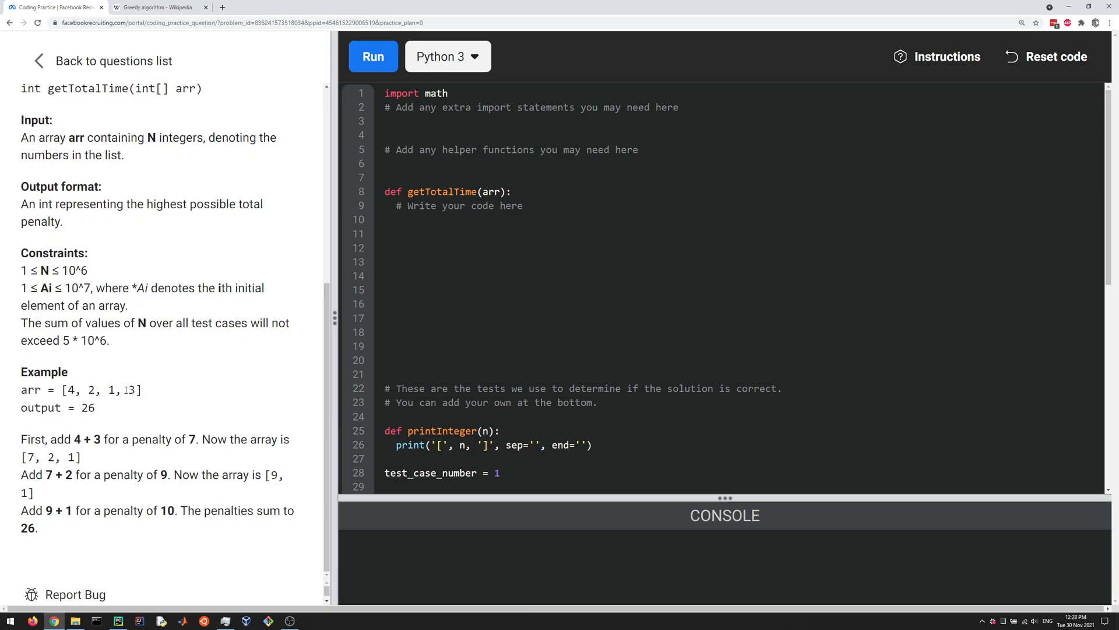
{"action": "double_click", "coordinate": [131, 390]}
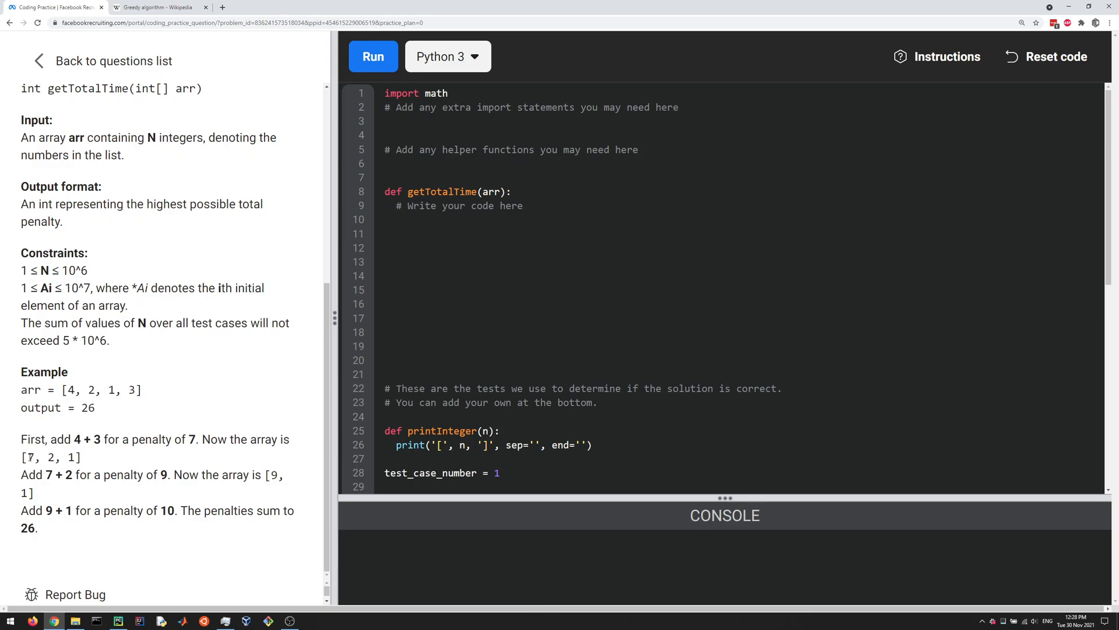
{"action": "double_click", "coordinate": [28, 458]}
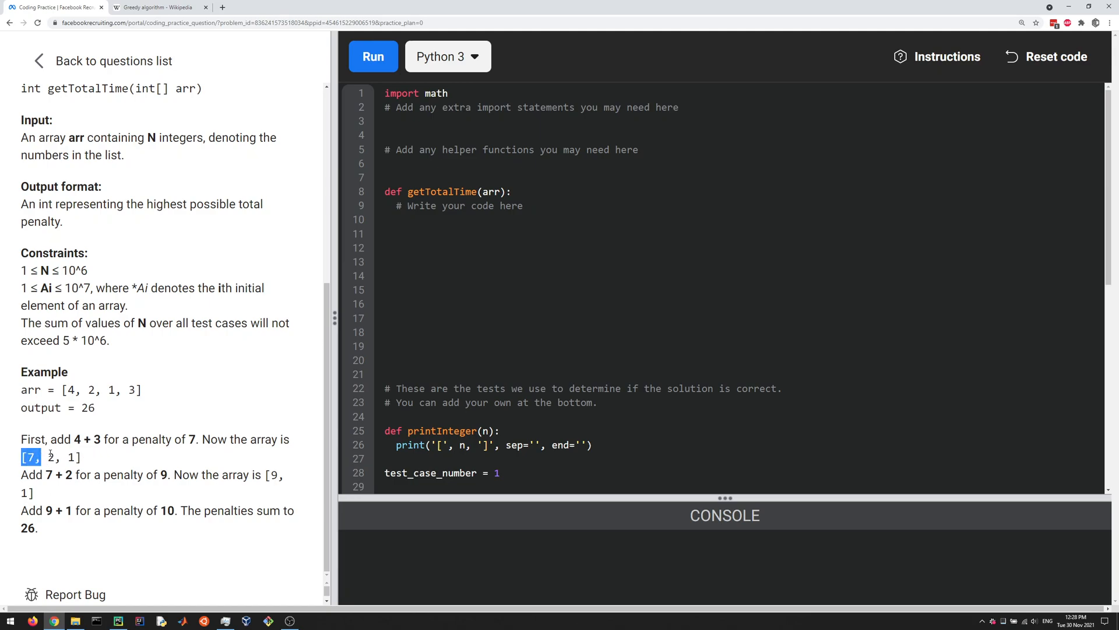
{"action": "mouse_move", "coordinate": [139, 553]}
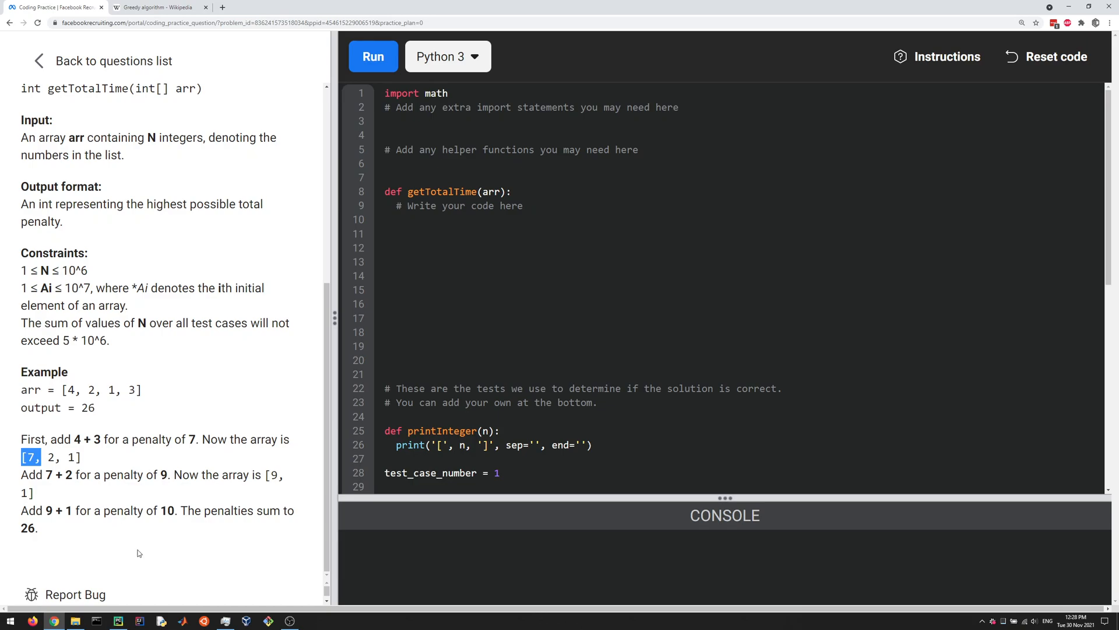
{"action": "mouse_move", "coordinate": [145, 499]}
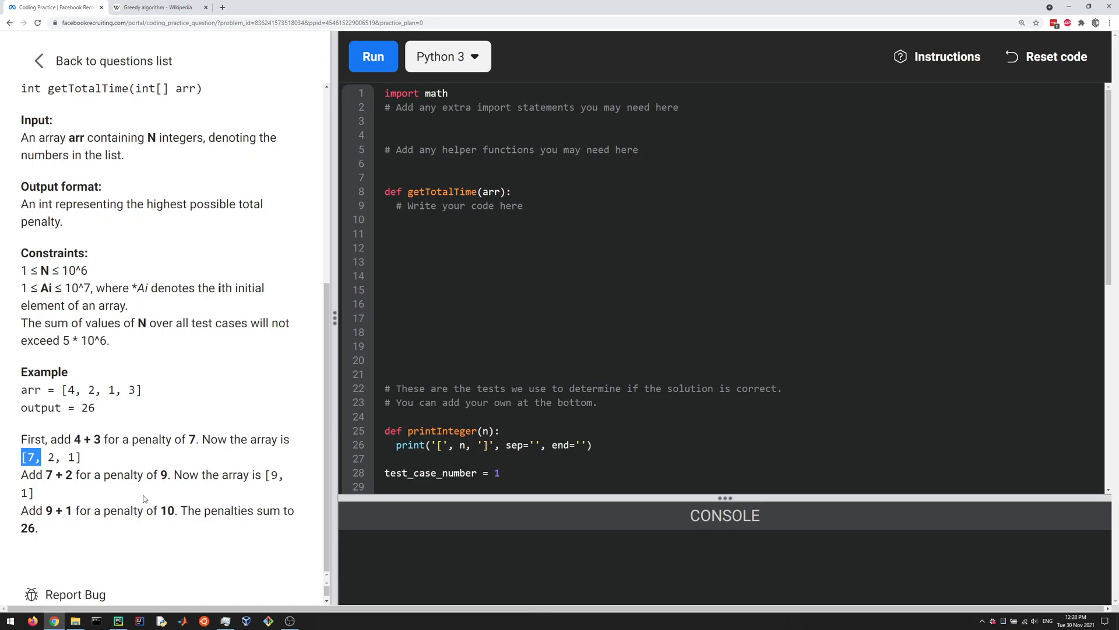
{"action": "mouse_move", "coordinate": [40, 527]}
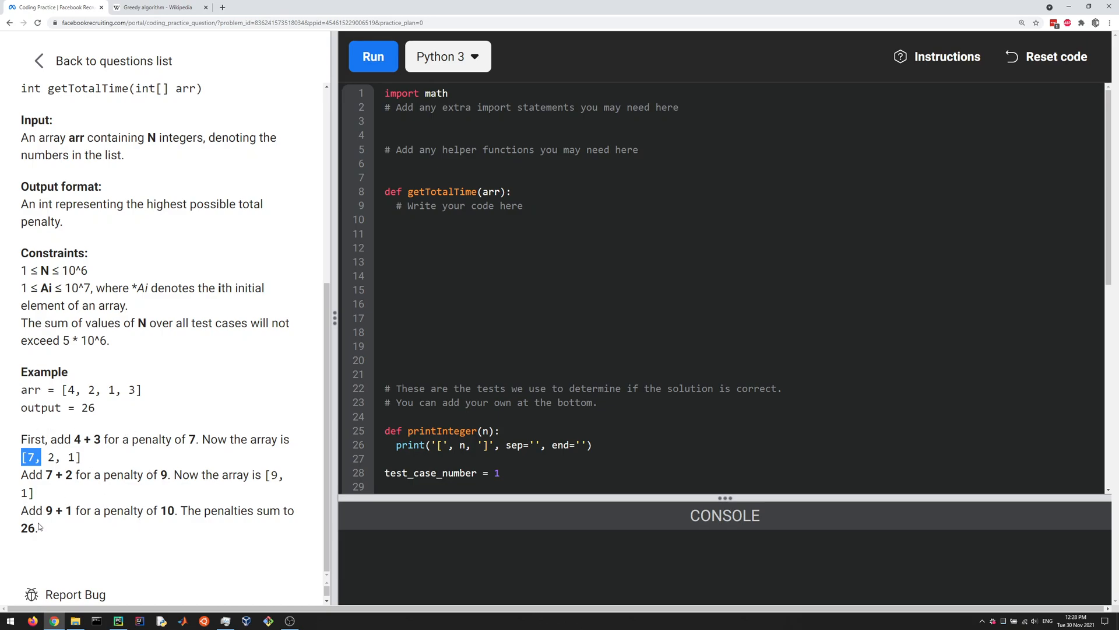
{"action": "double_click", "coordinate": [24, 528]}
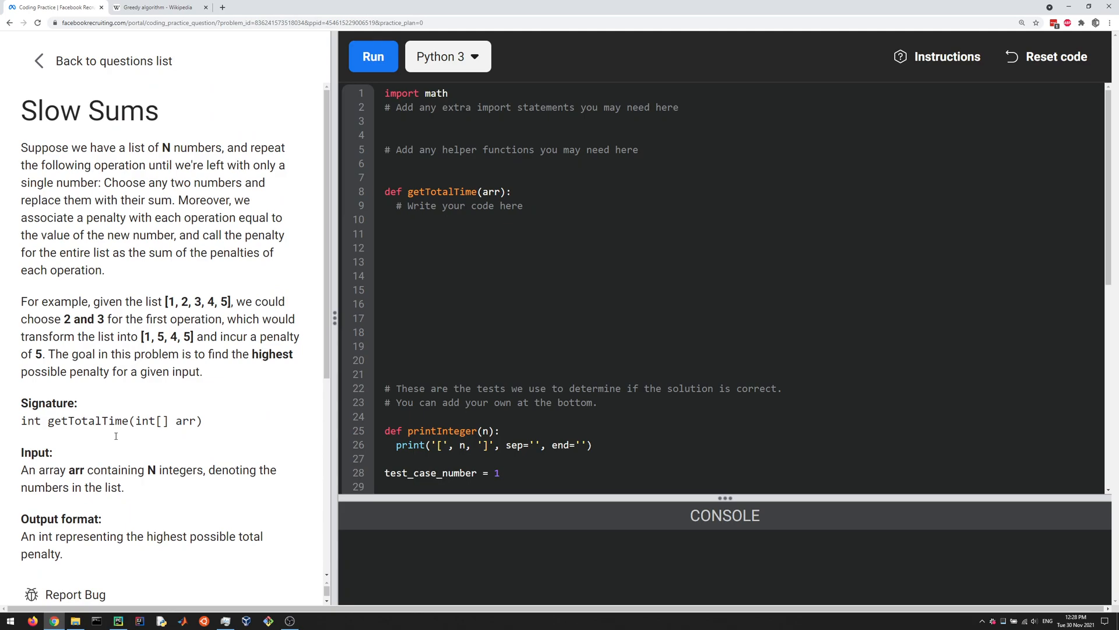
{"action": "scroll", "scroll_direction": "down", "scroll_amount": 3}
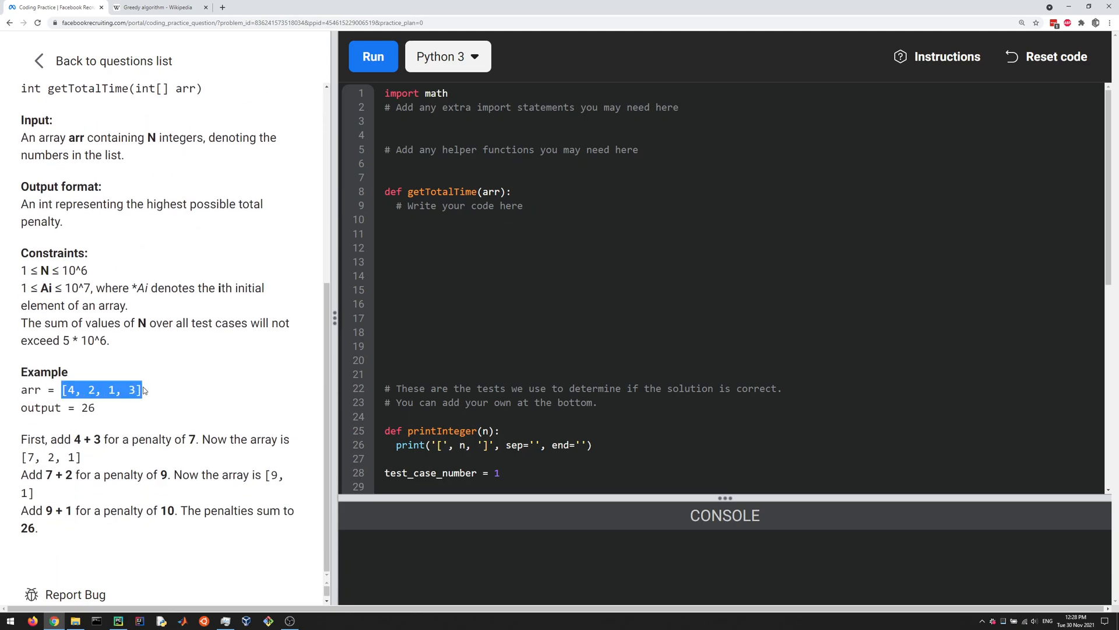
{"action": "left_click", "coordinate": [69, 390]}
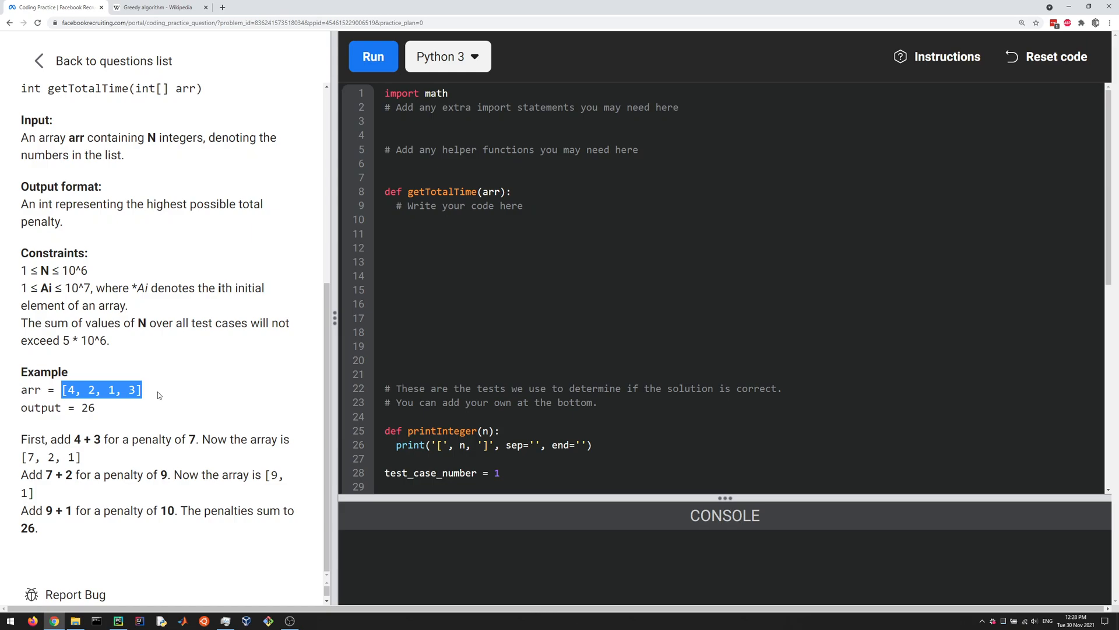
Sort arr descending in getTotalTime with arr.sort(key=lambda x: -x)
{"action": "left_click", "coordinate": [481, 231]}
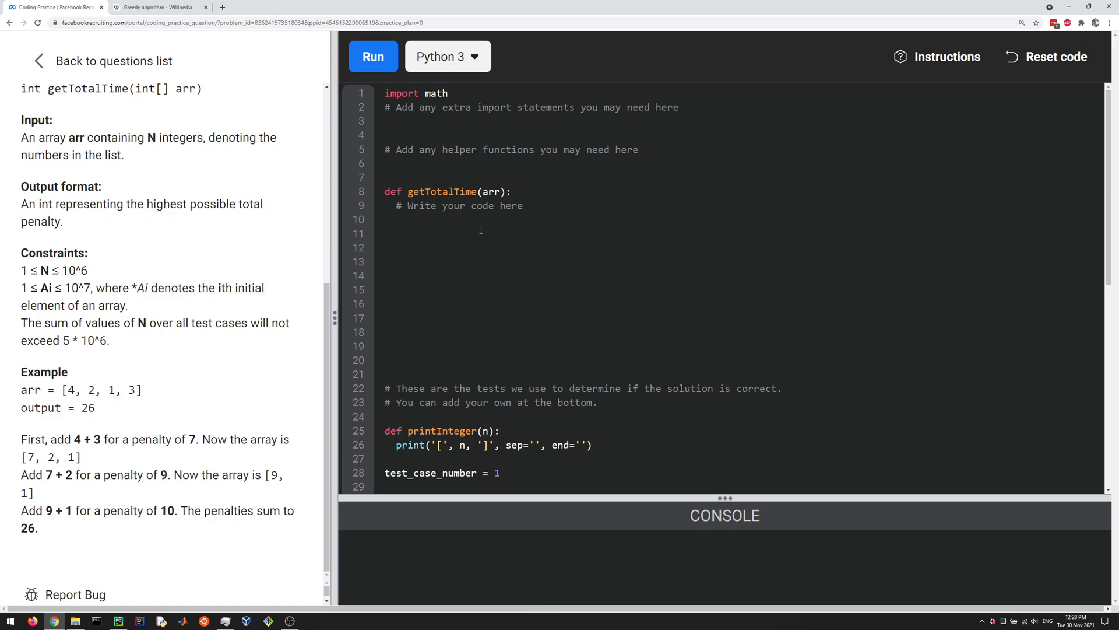
{"action": "left_click", "coordinate": [531, 205]}
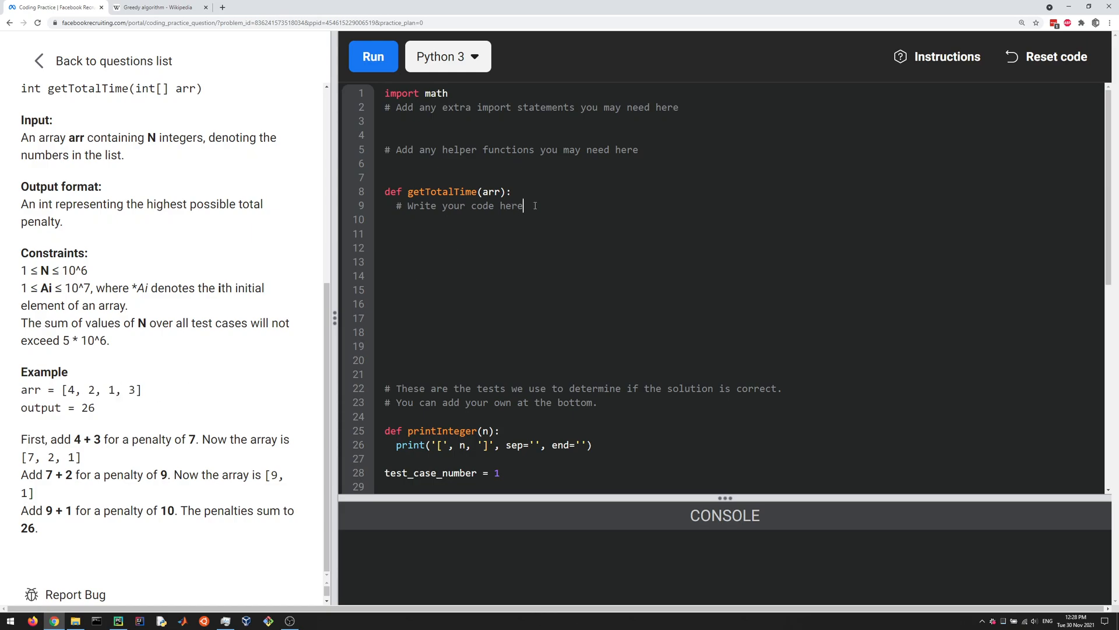
{"action": "type", "text": "ar"}
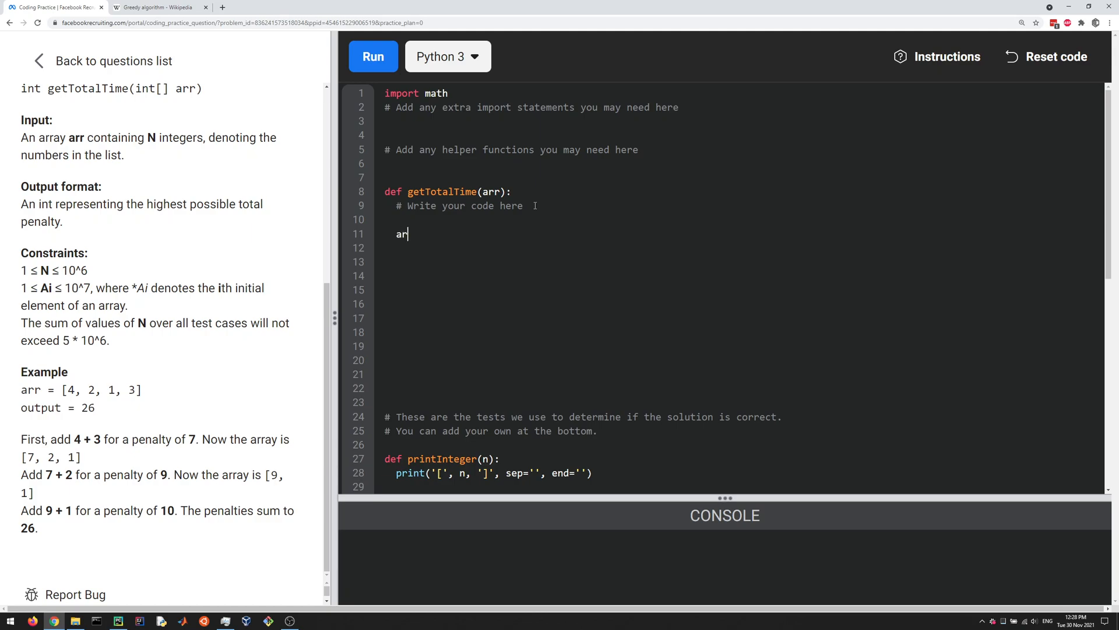
{"action": "type", "text": ".so"}
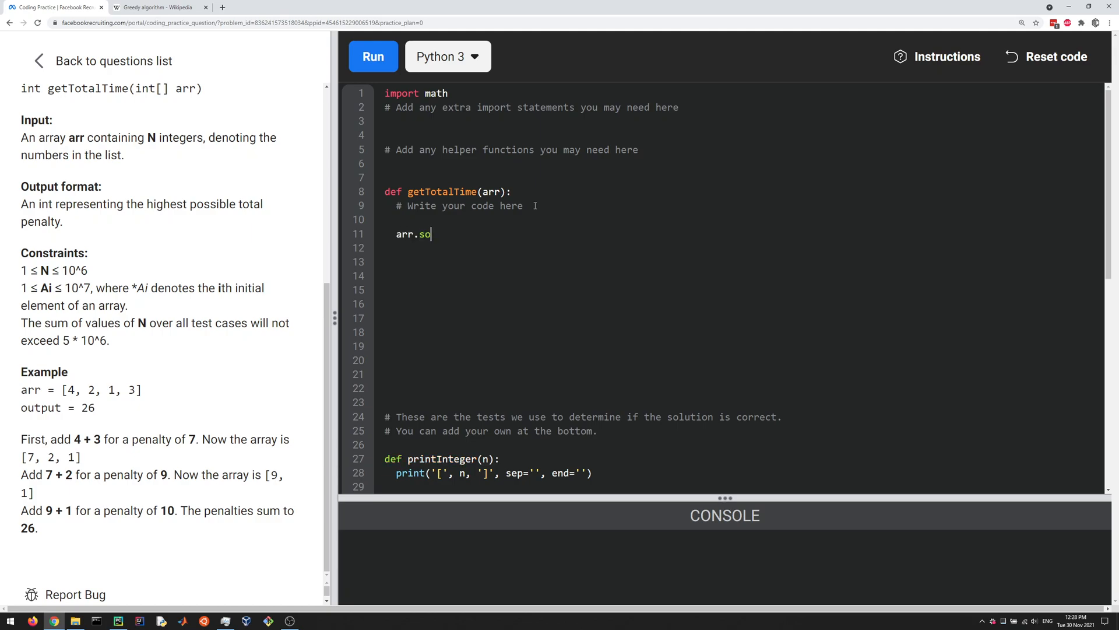
{"action": "type", "text": "rt()"}
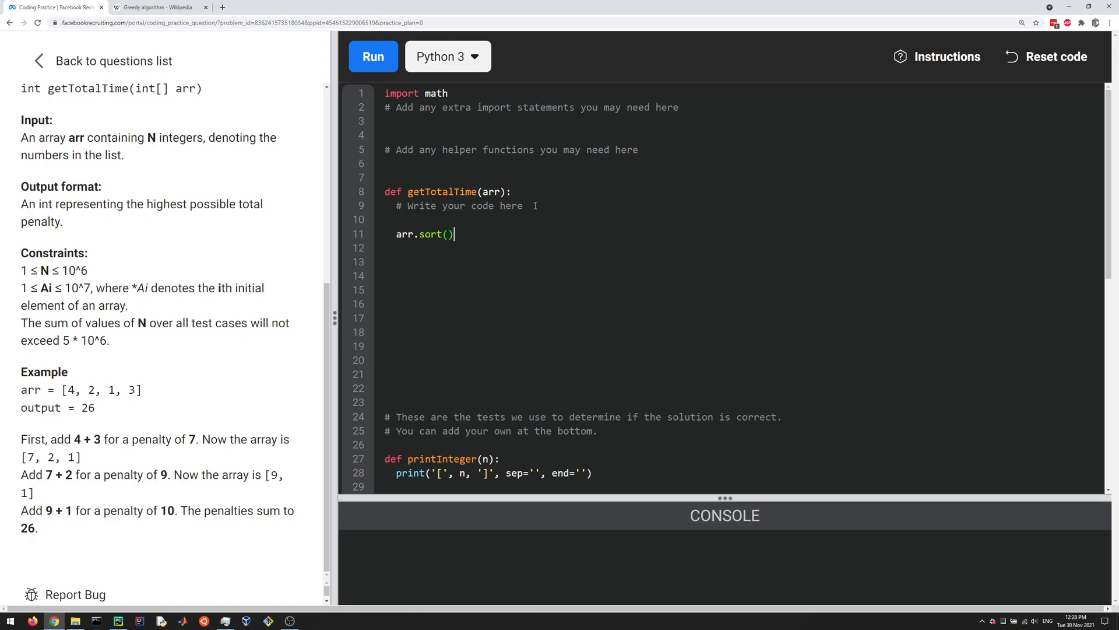
{"action": "mouse_move", "coordinate": [257, 256]}
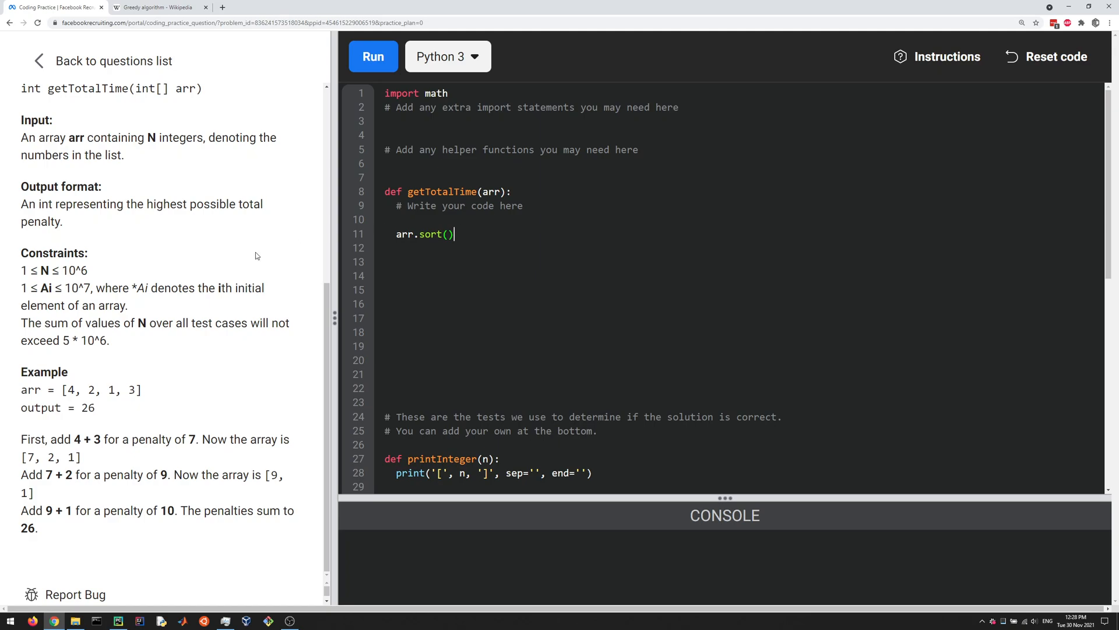
{"action": "double_click", "coordinate": [102, 390]}
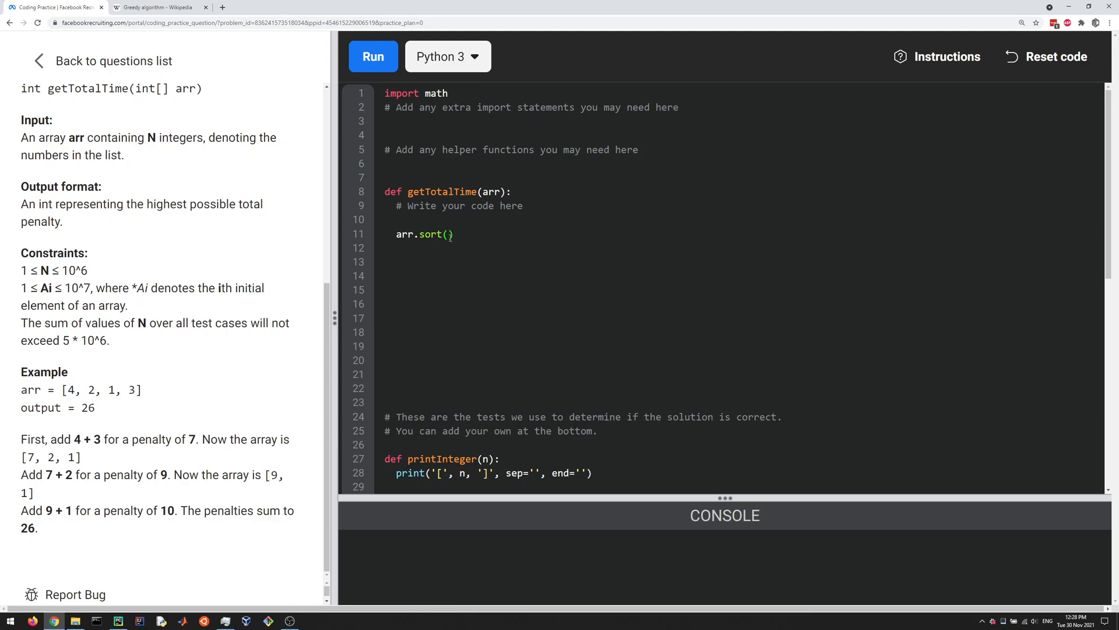
{"action": "type", "text": "key="}
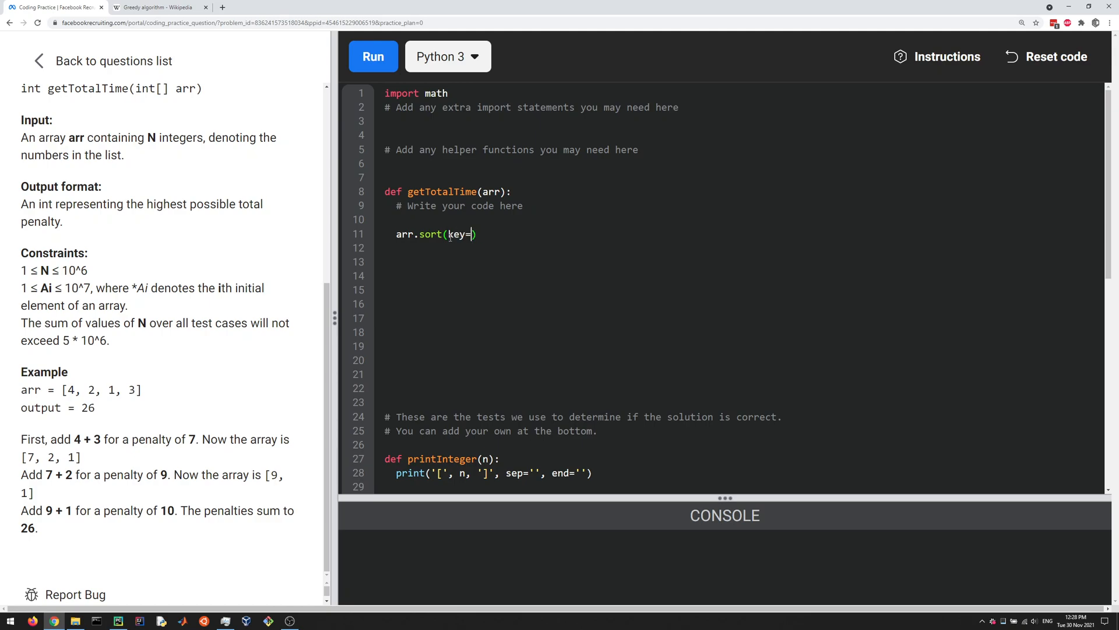
{"action": "type", "text": "lambda"}
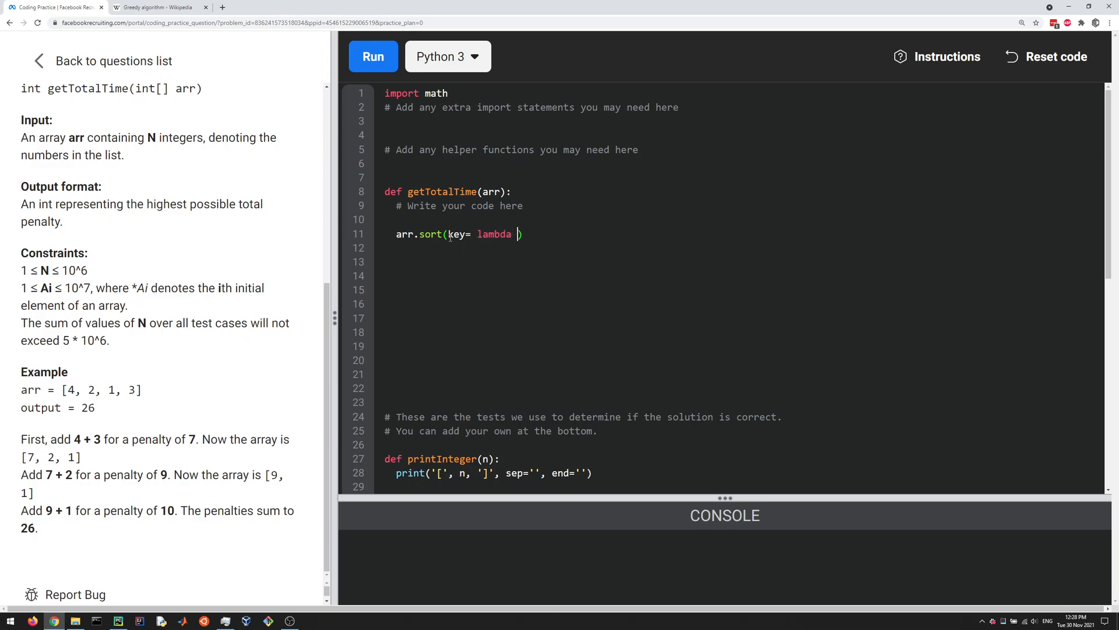
{"action": "type", "text": "x: -x"}
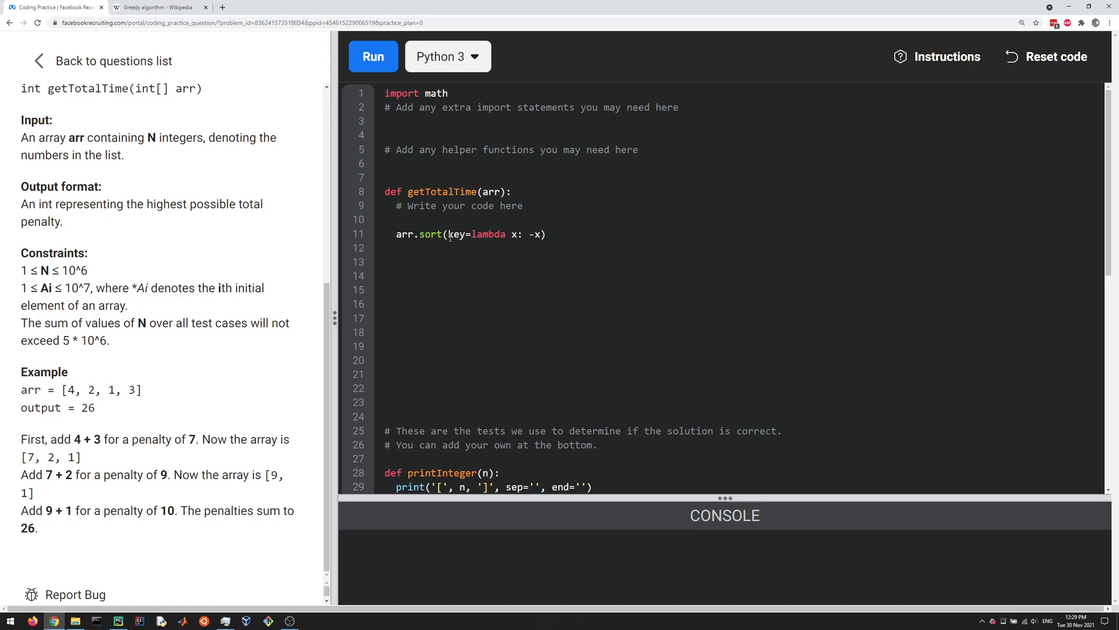
Add the comment # [4, 3, 2, 1] showing the sorted example
{"action": "type", "text": "# []"}
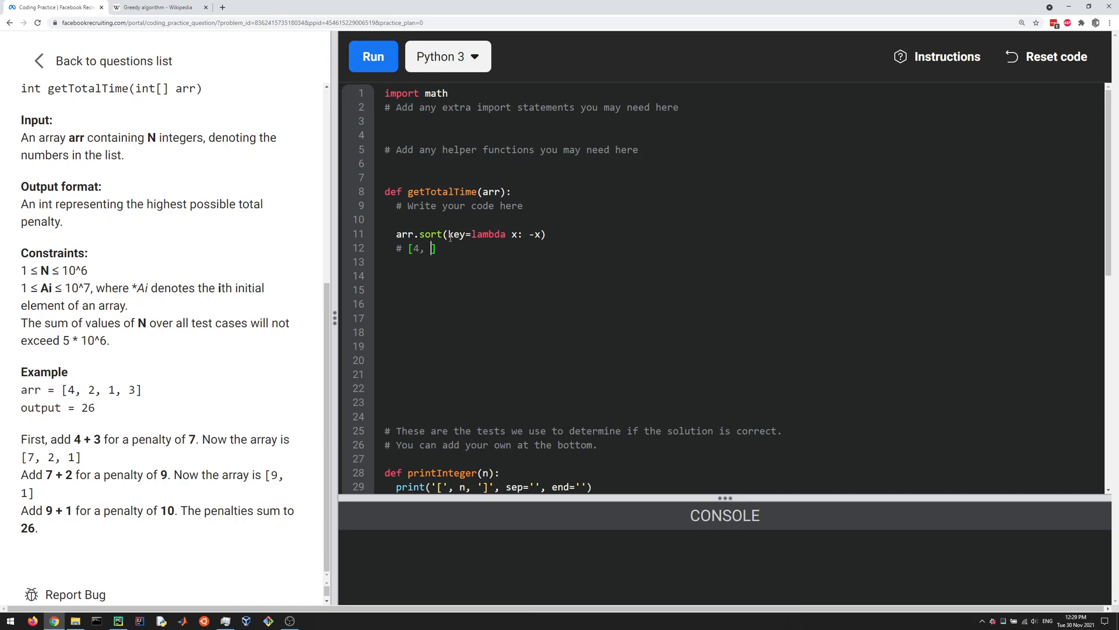
{"action": "type", "text": "3, 2,"}
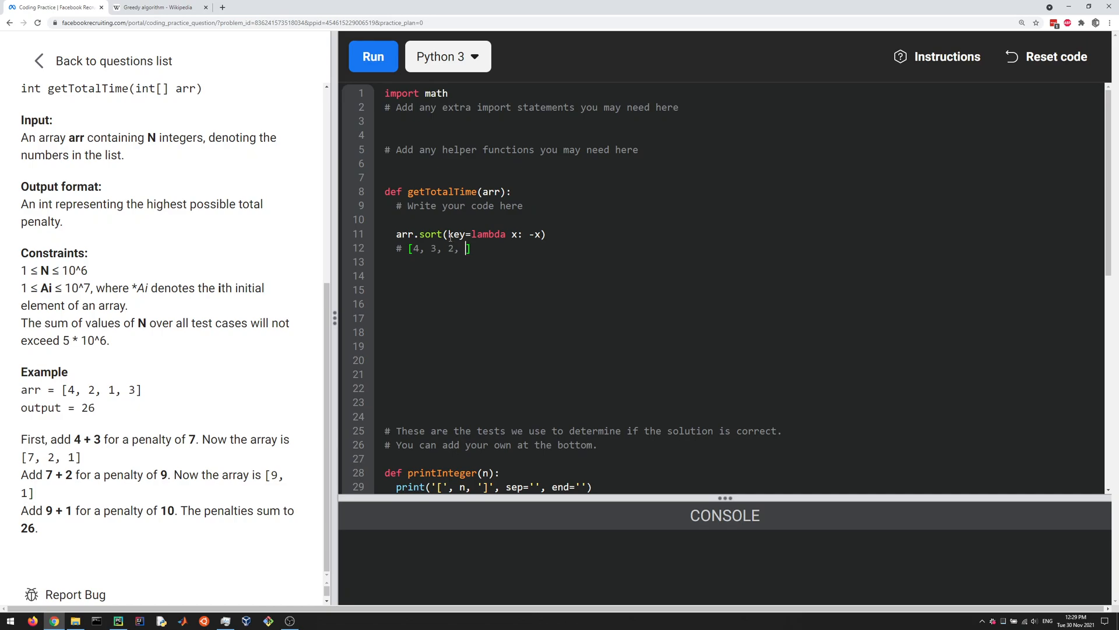
{"action": "type", "text": "1]"}
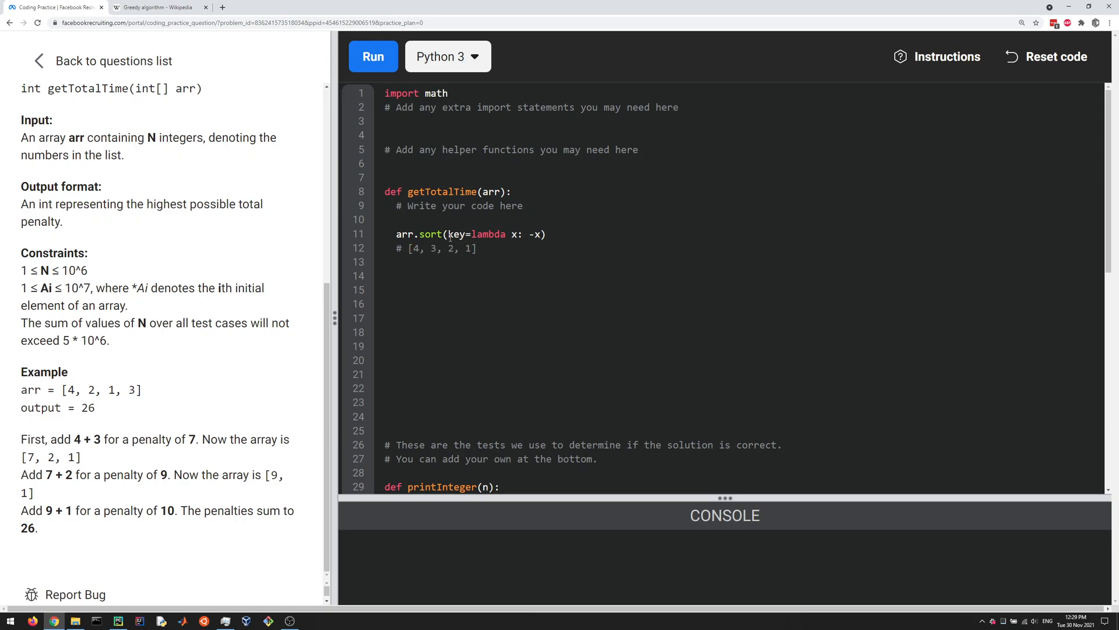
{"action": "mouse_move", "coordinate": [168, 496]}
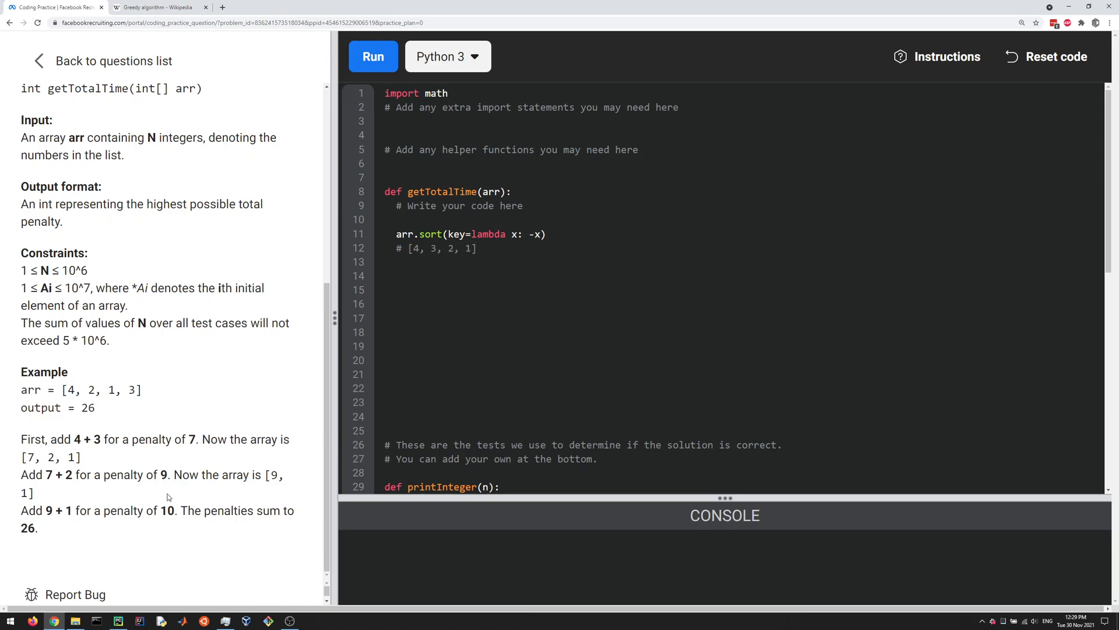
{"action": "mouse_move", "coordinate": [183, 522]}
{"action": "type", "text": "# [4, "}
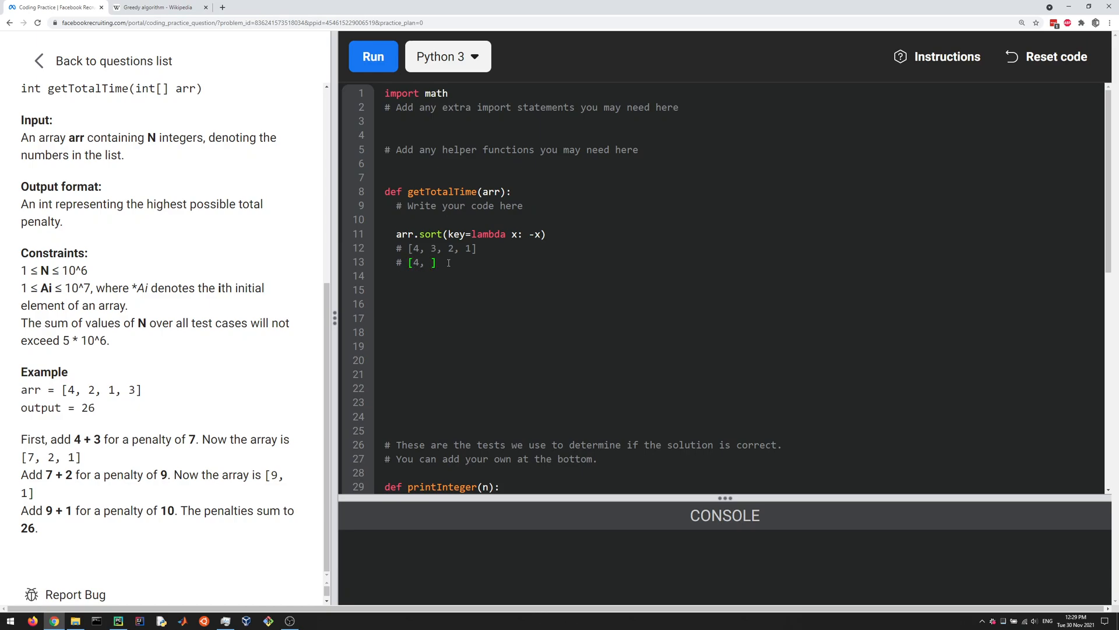
Draft the cumulative example [4, 7, 9, ...] comment, then select it for replacement
{"action": "type", "text": "7,"}
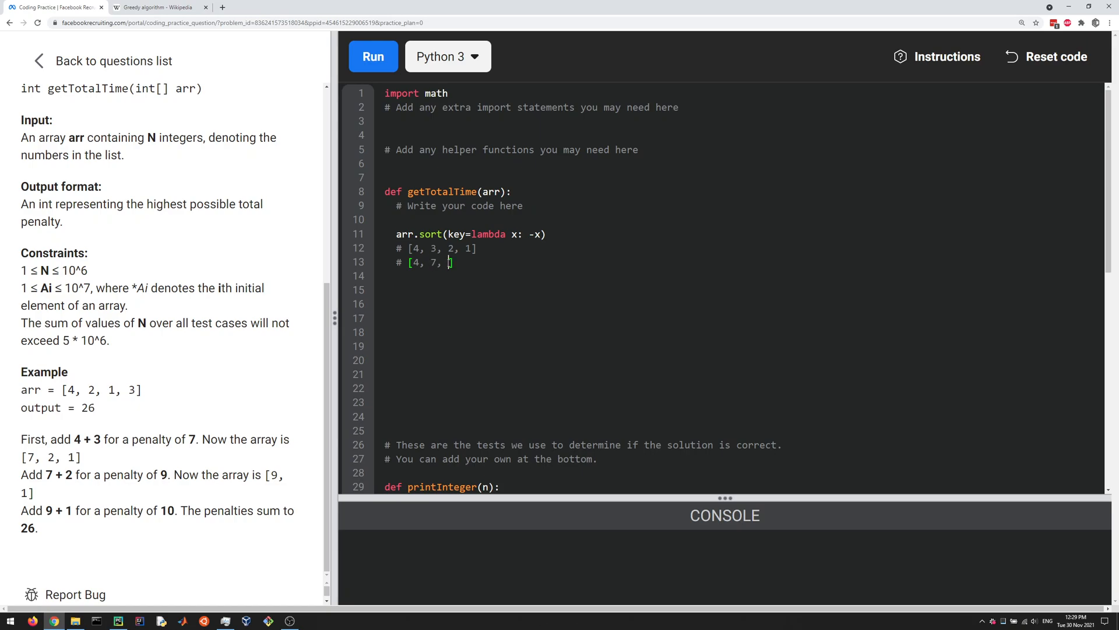
{"action": "type", "text": "9, 10"}
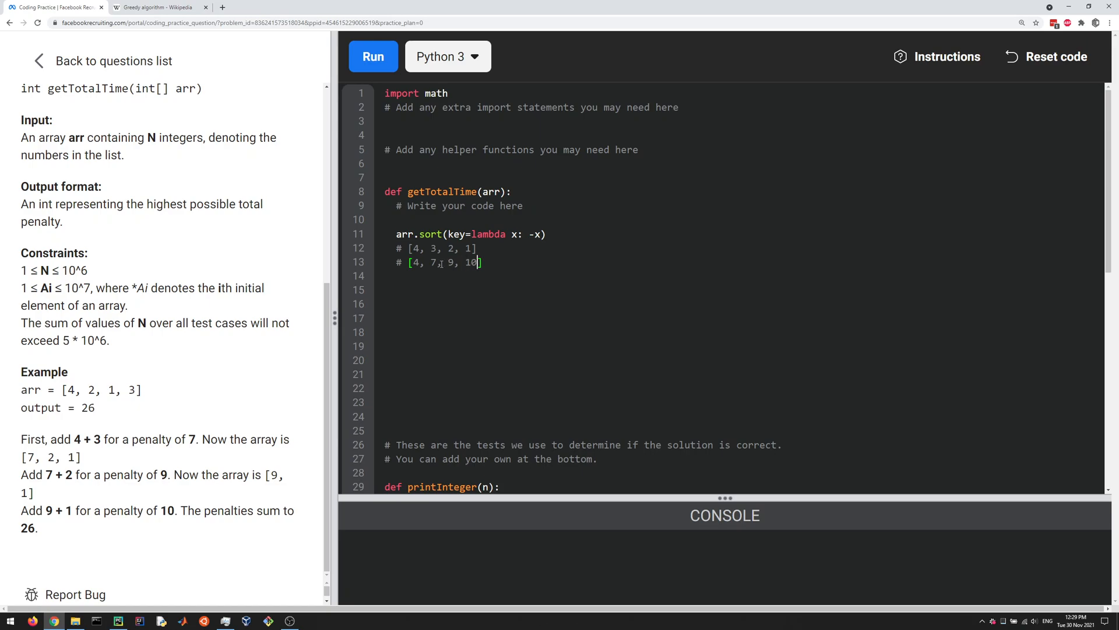
{"action": "left_click_drag", "start_coordinate": [426, 262], "coordinate": [483, 262]}
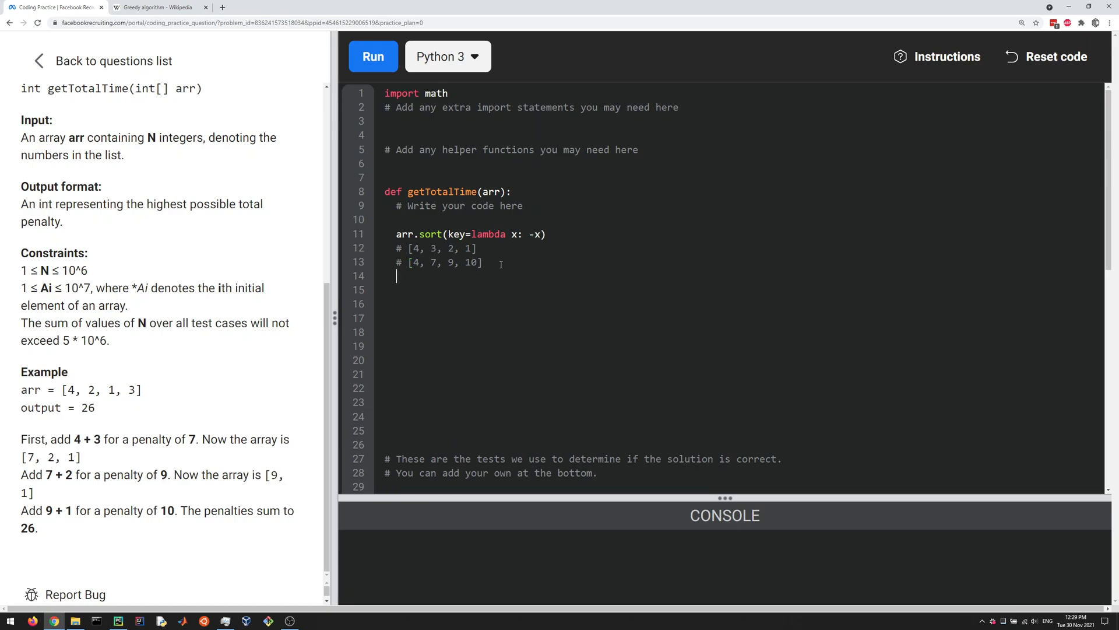
Write for i in range(1, len(arr)): arr[i] += arr[i-1] to build running sums
{"action": "type", "text": "for"}
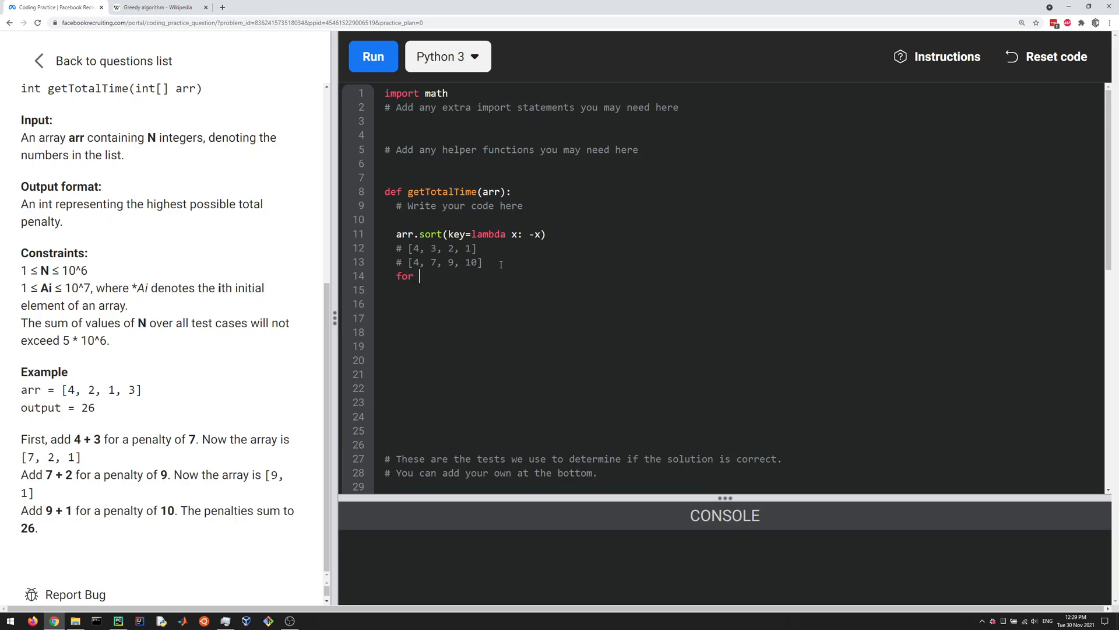
{"action": "type", "text": "i in range"}
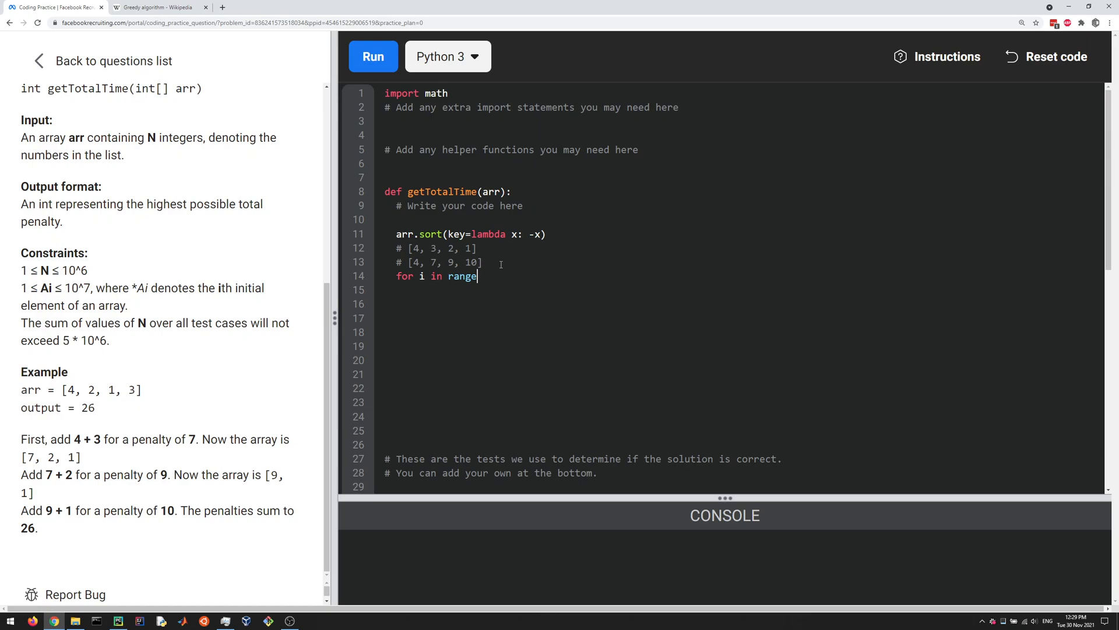
{"action": "type", "text": "(1, len(ar"}
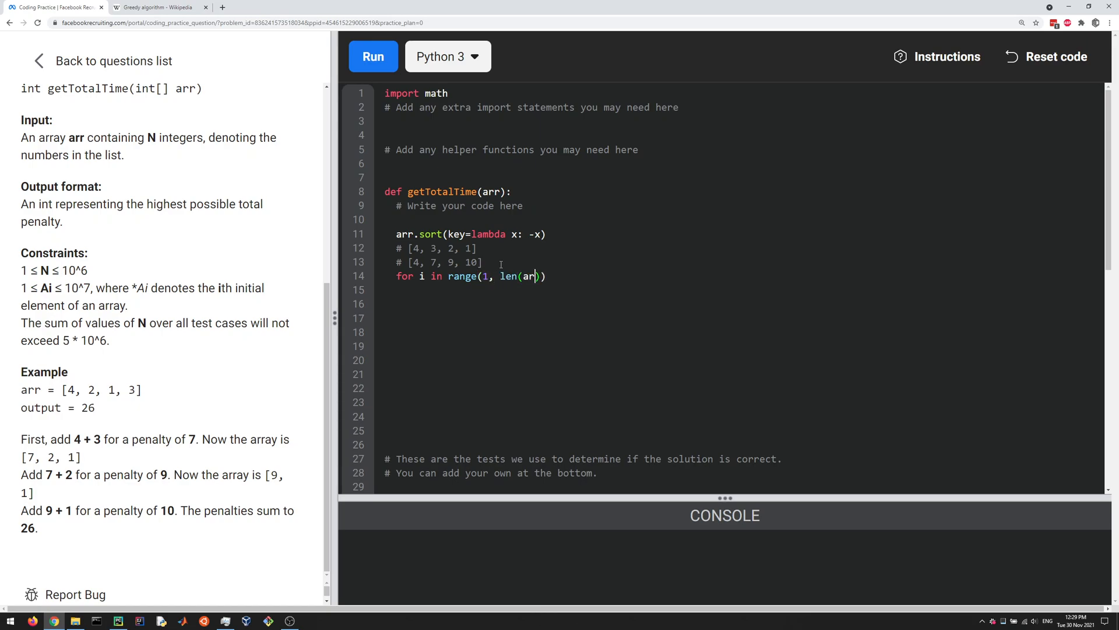
{"action": "type", "text": ":"}
{"action": "left_click", "coordinate": [742, 290]}
{"action": "type", "text": "a"}
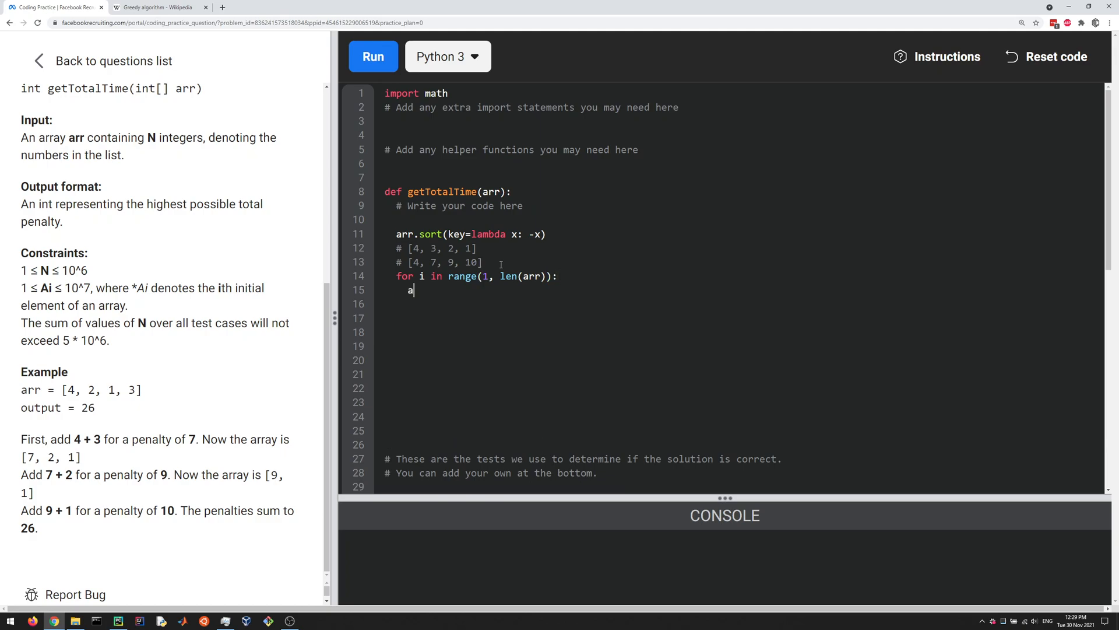
{"action": "type", "text": "rr[i]"}
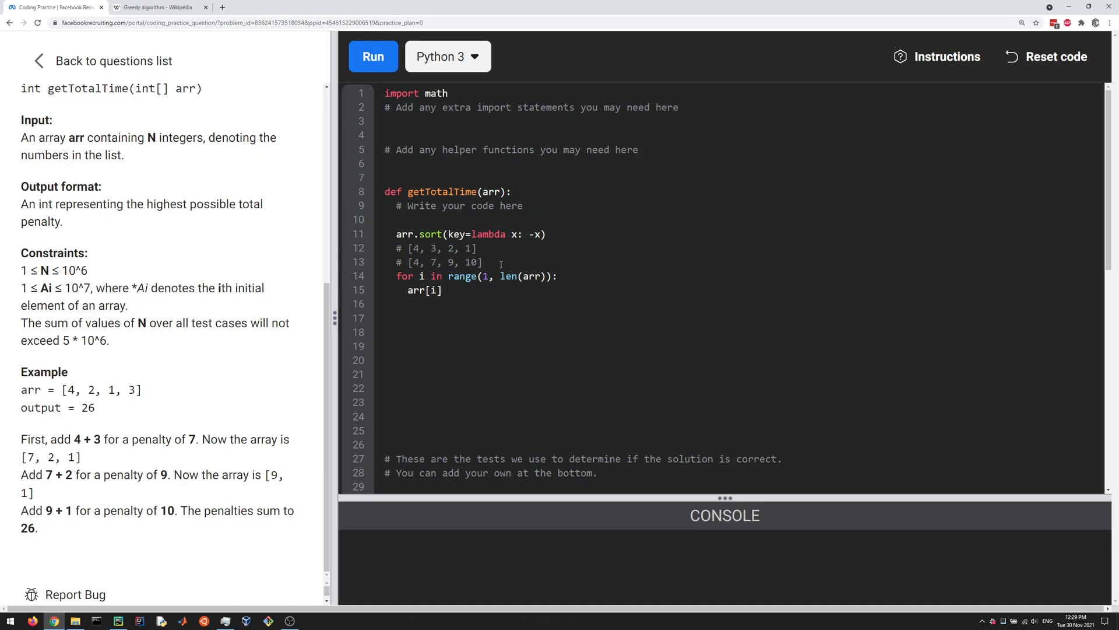
{"action": "type", "text": "+= a"}
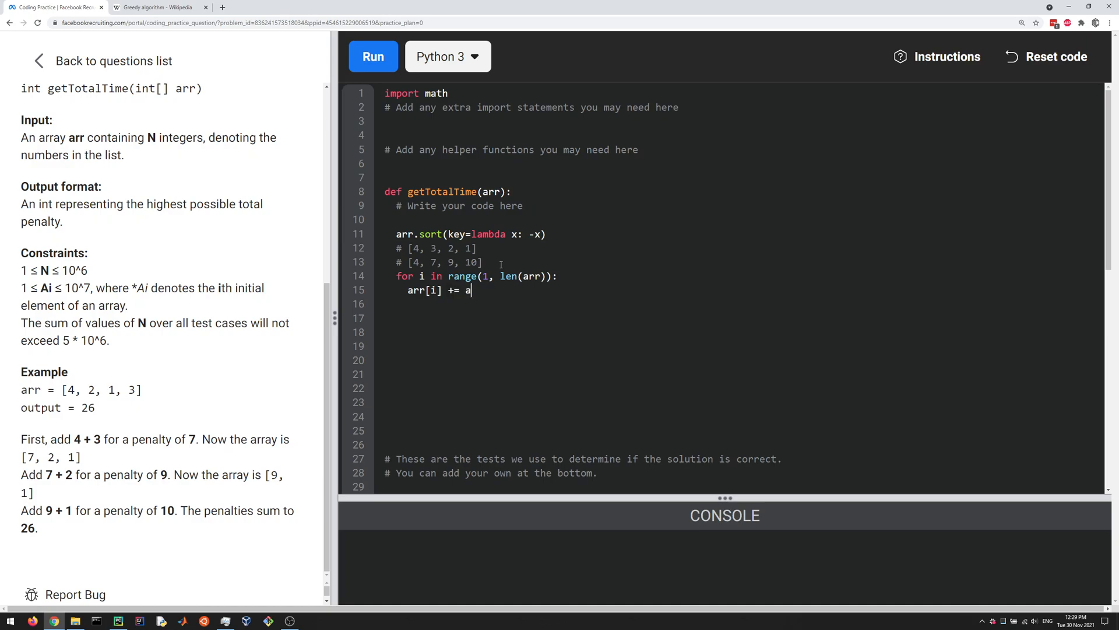
{"action": "type", "text": "rr[i-"}
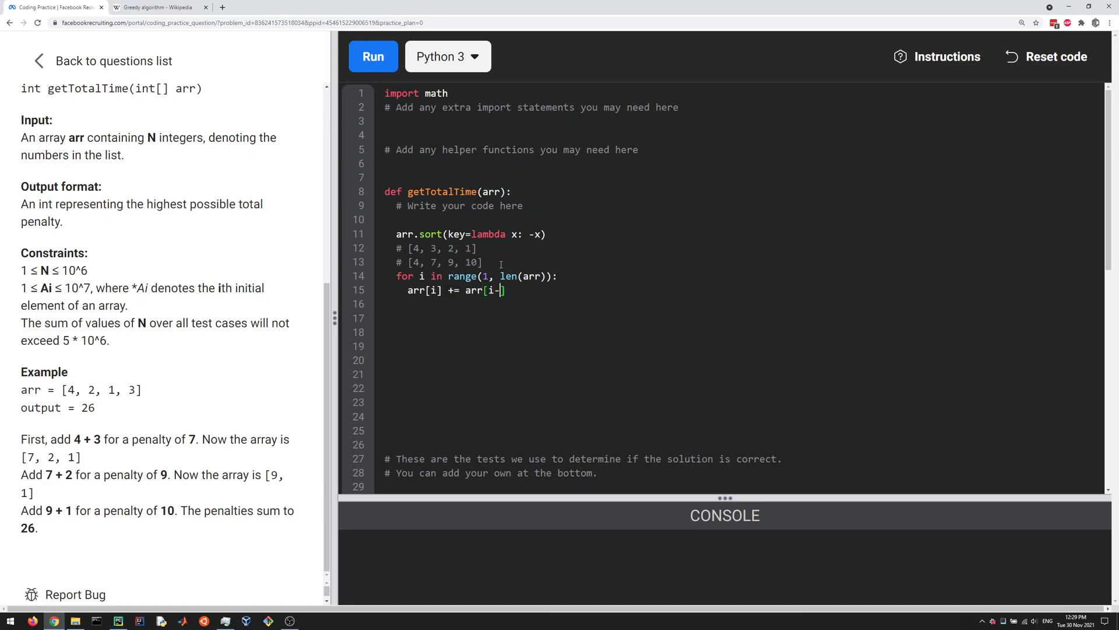
{"action": "type", "text": "1"}
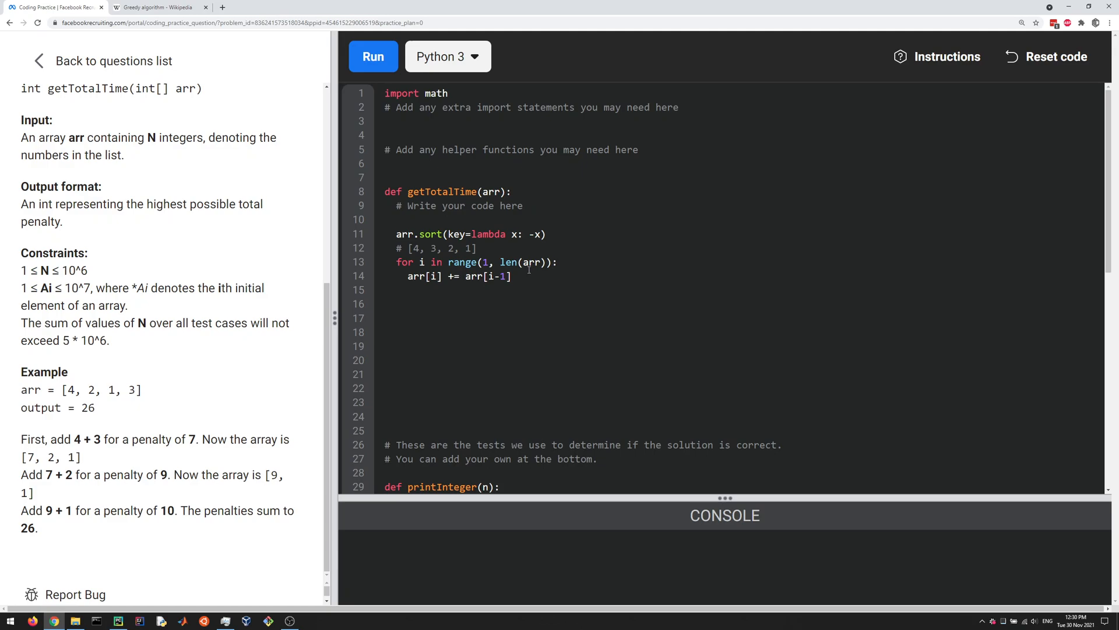
Add the # [4, 7, 9, 10] comment and finish with return sum(arr[1:])
{"action": "key", "text": "Enter"}
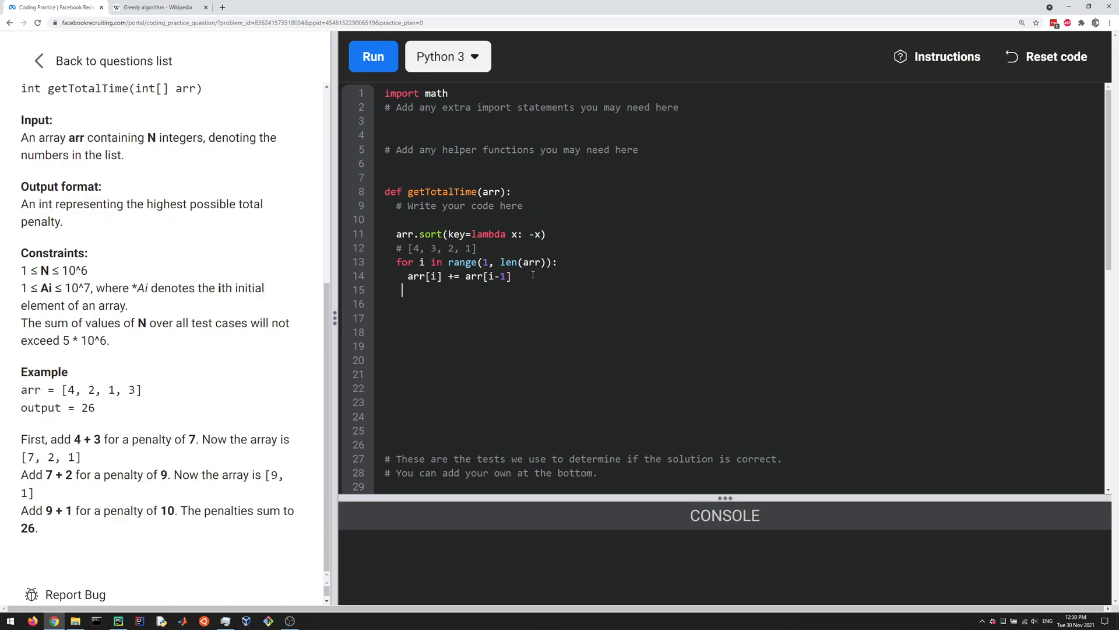
{"action": "type", "text": "# [4, 7, 9, 10]"}
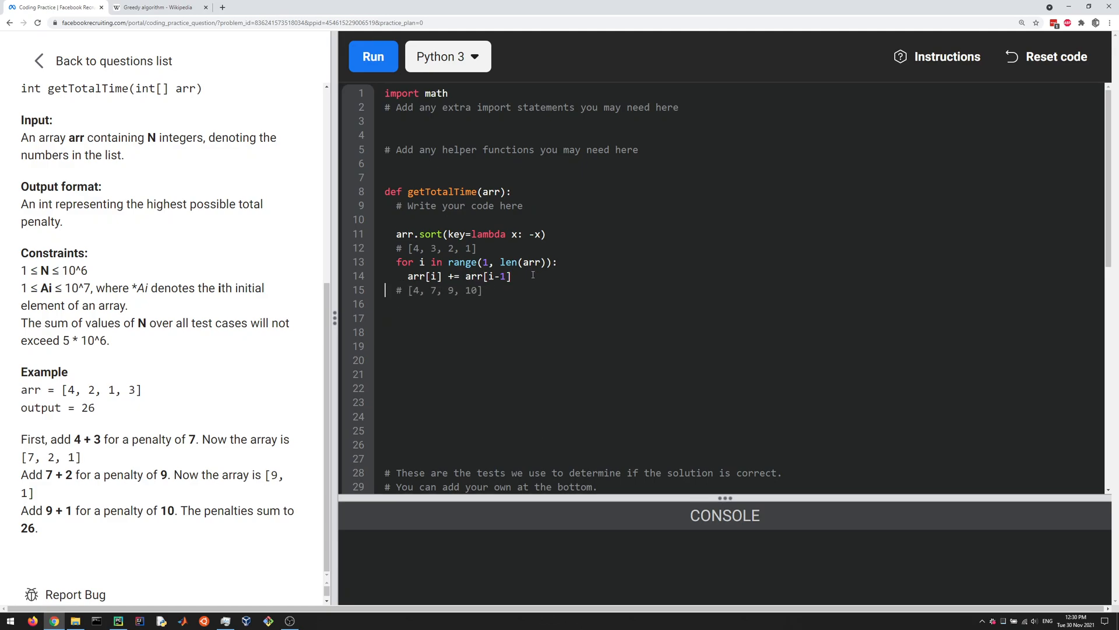
{"action": "type", "text": "re"}
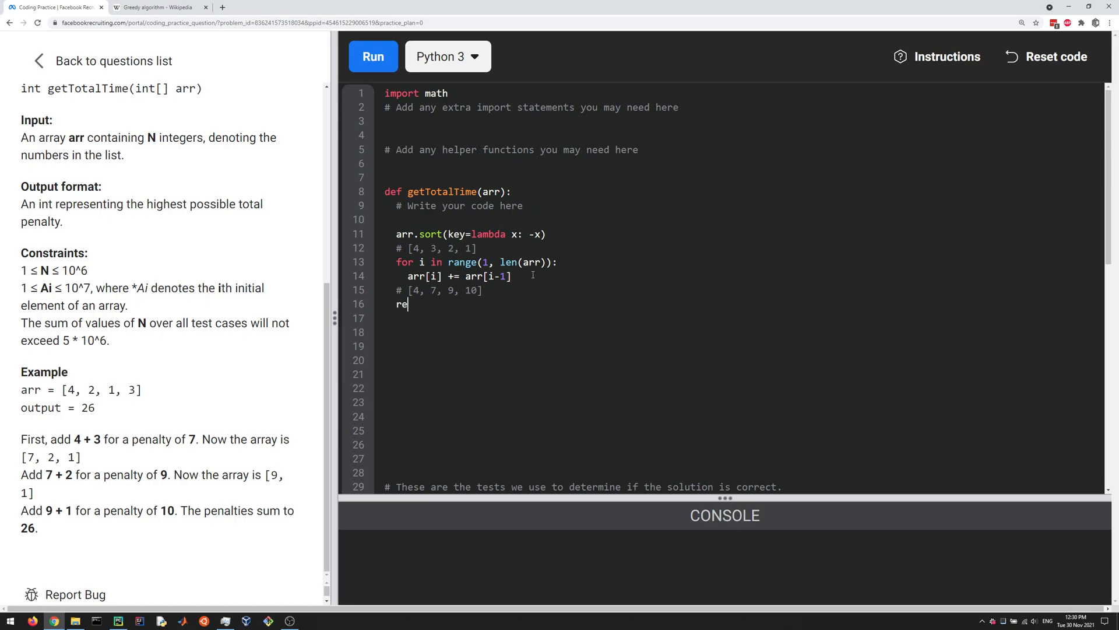
{"action": "type", "text": "turn ar"}
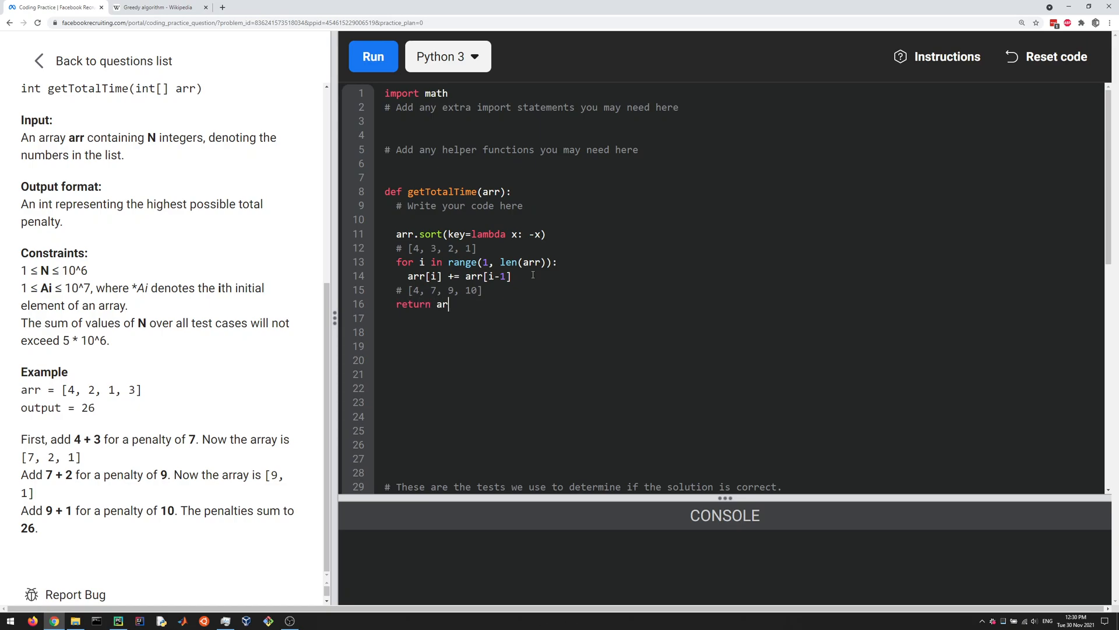
{"action": "type", "text": "[1]"}
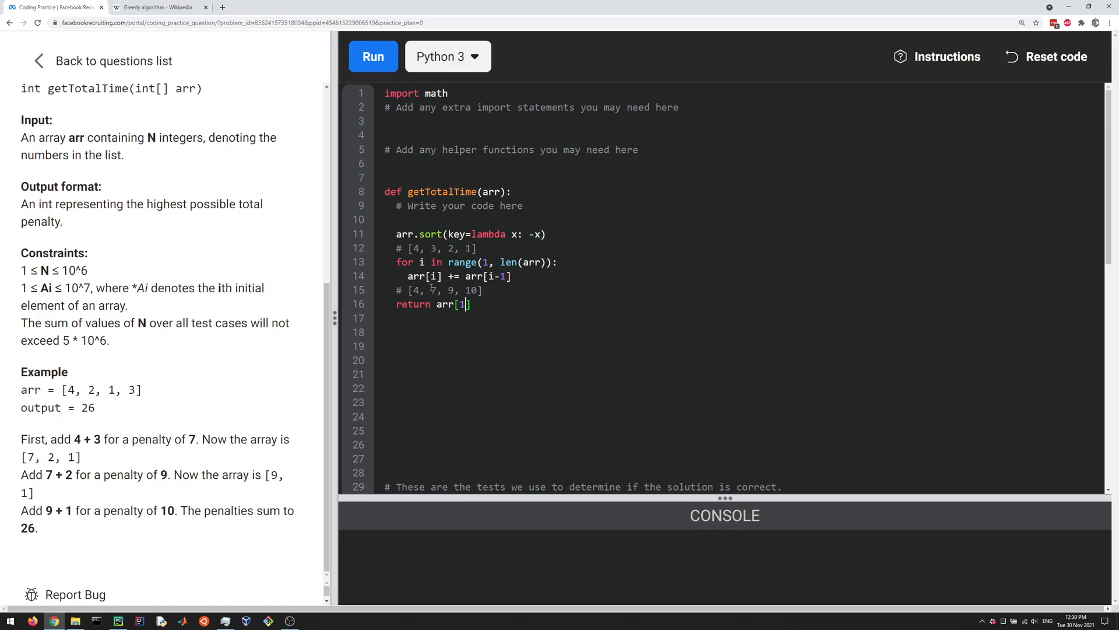
{"action": "mouse_move", "coordinate": [504, 299]}
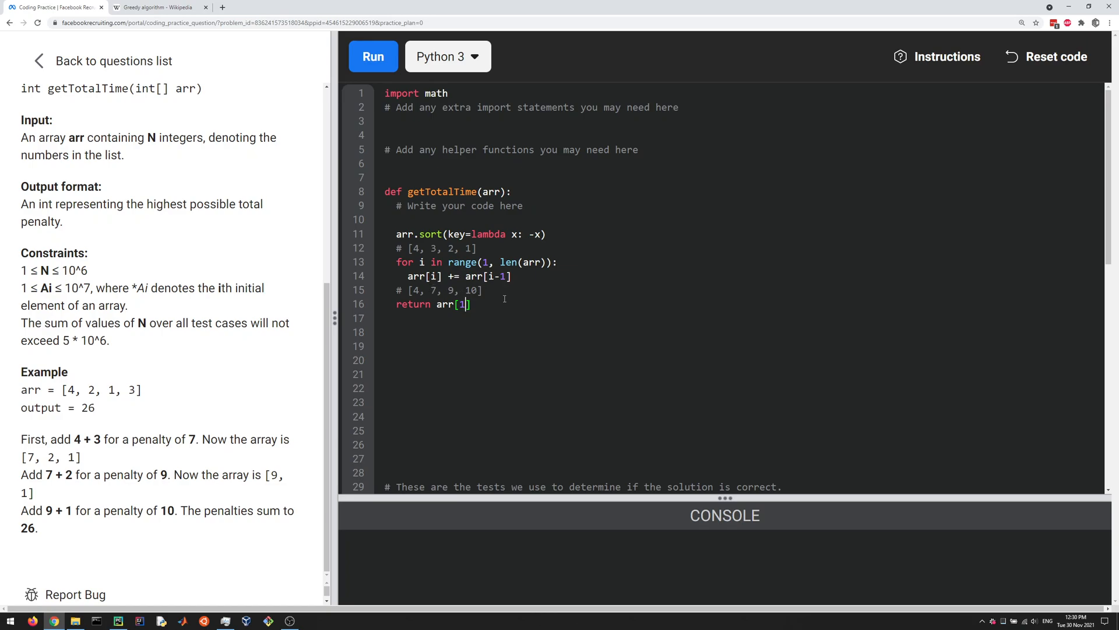
{"action": "type", "text": ":"}
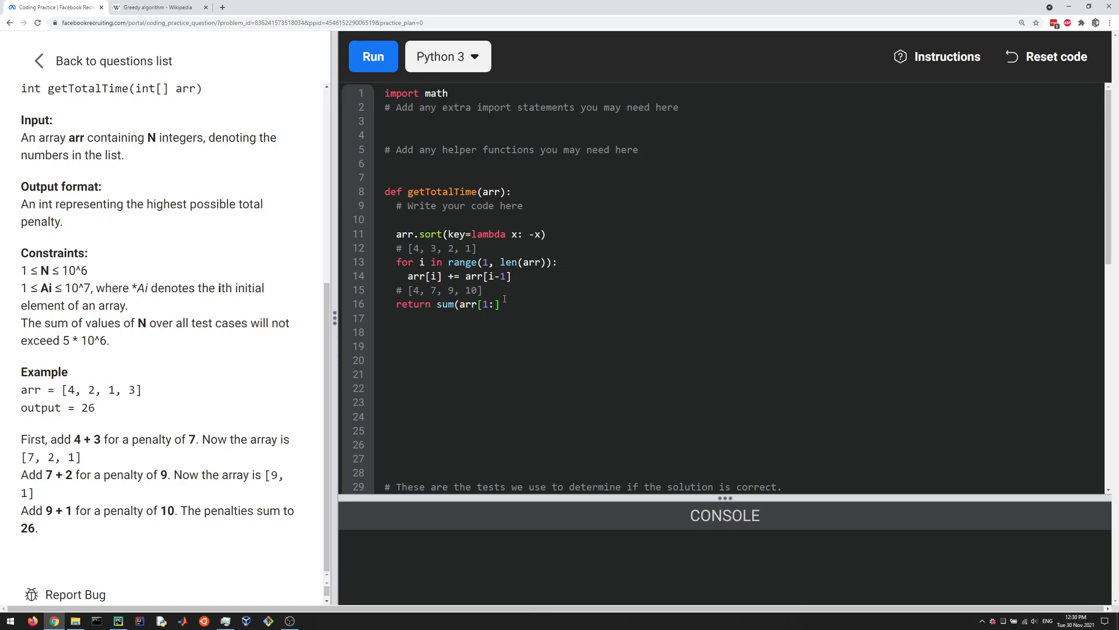
{"action": "type", "text": ")"}
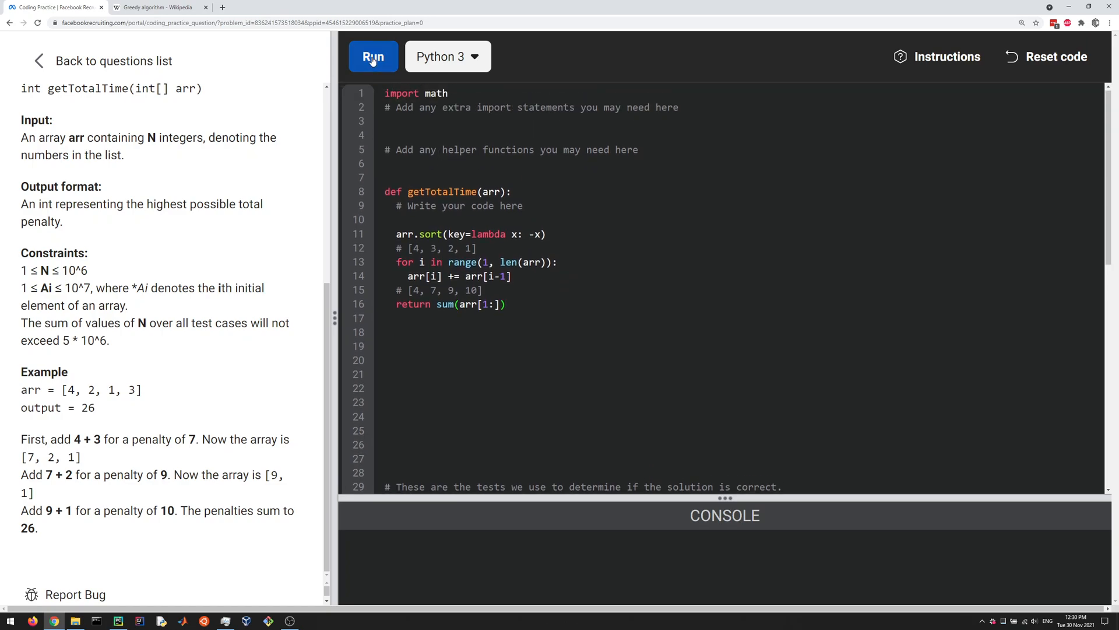
Run the solution and enlarge the console showing Test #1 and Test #2 passing
{"action": "left_click", "coordinate": [373, 56]}
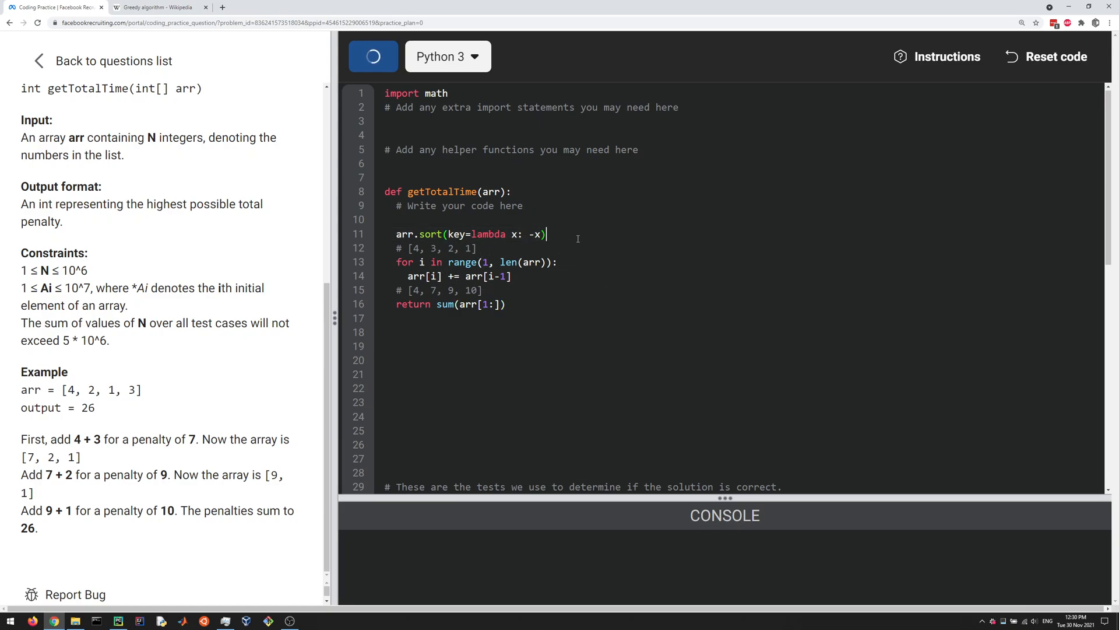
{"action": "left_click", "coordinate": [374, 56]}
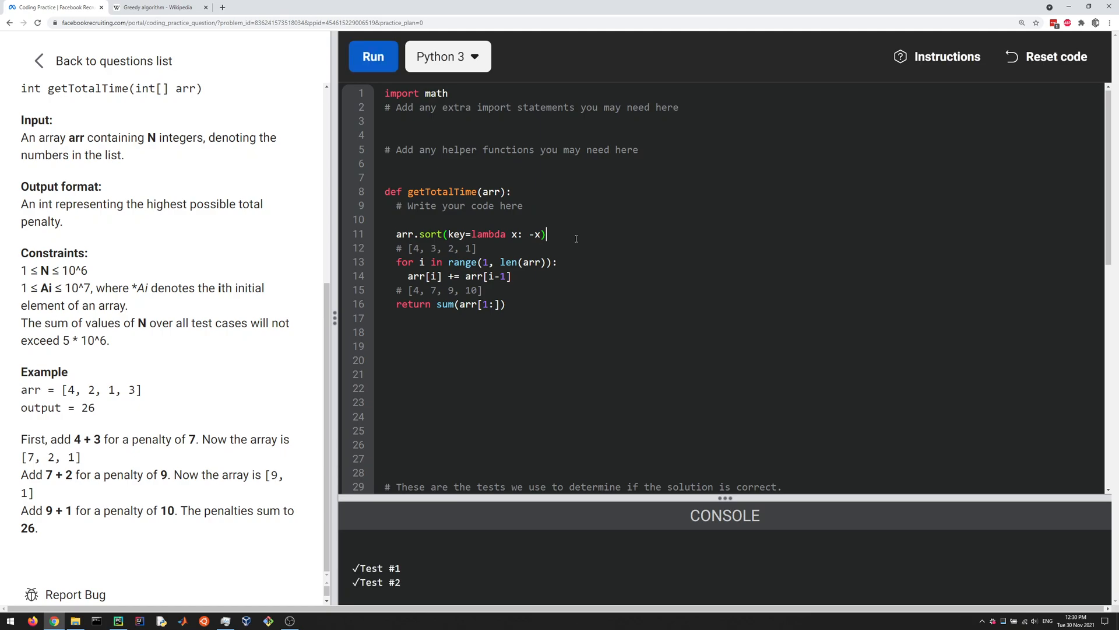
{"action": "left_click_drag", "start_coordinate": [725, 497], "coordinate": [725, 476]}
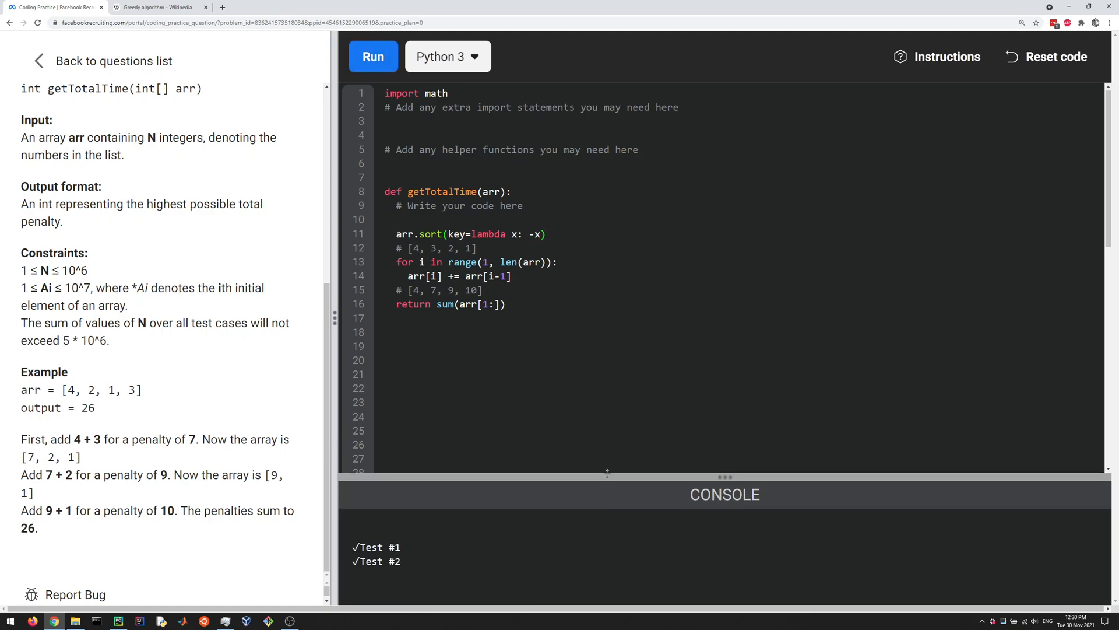
{"action": "scroll", "scroll_direction": "down", "scroll_amount": 3}
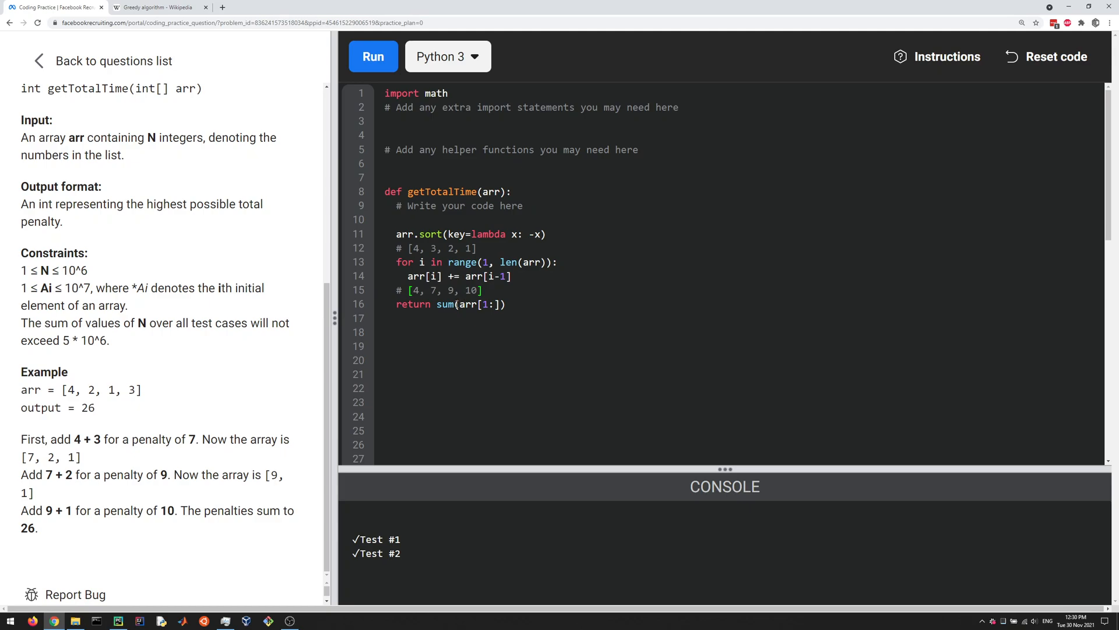
{"action": "left_click", "coordinate": [506, 303]}
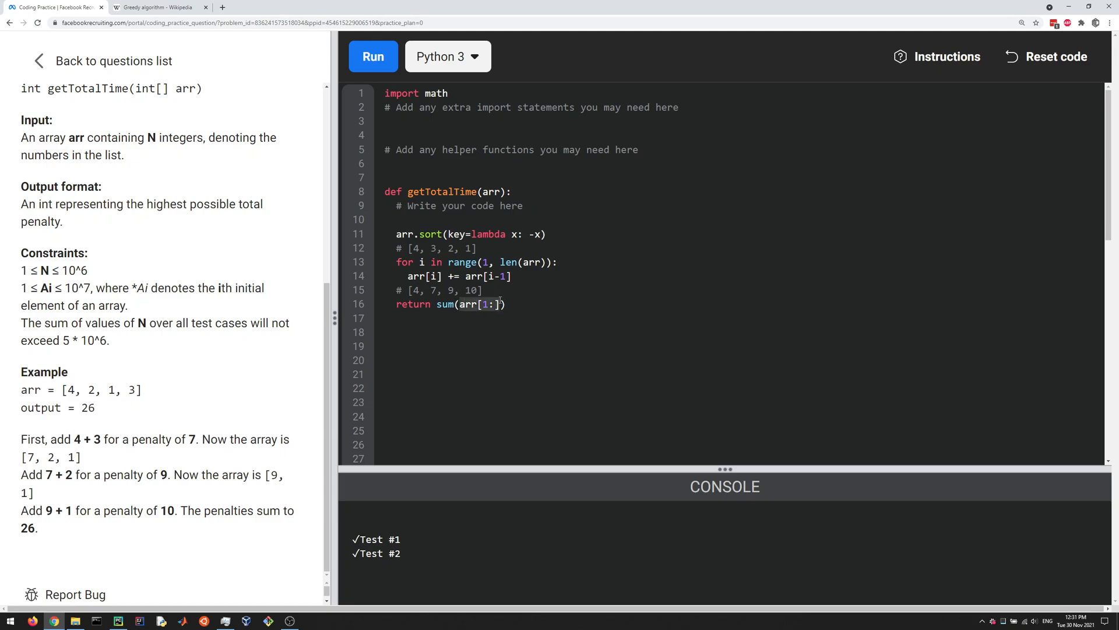
{"action": "mouse_move", "coordinate": [549, 362]}
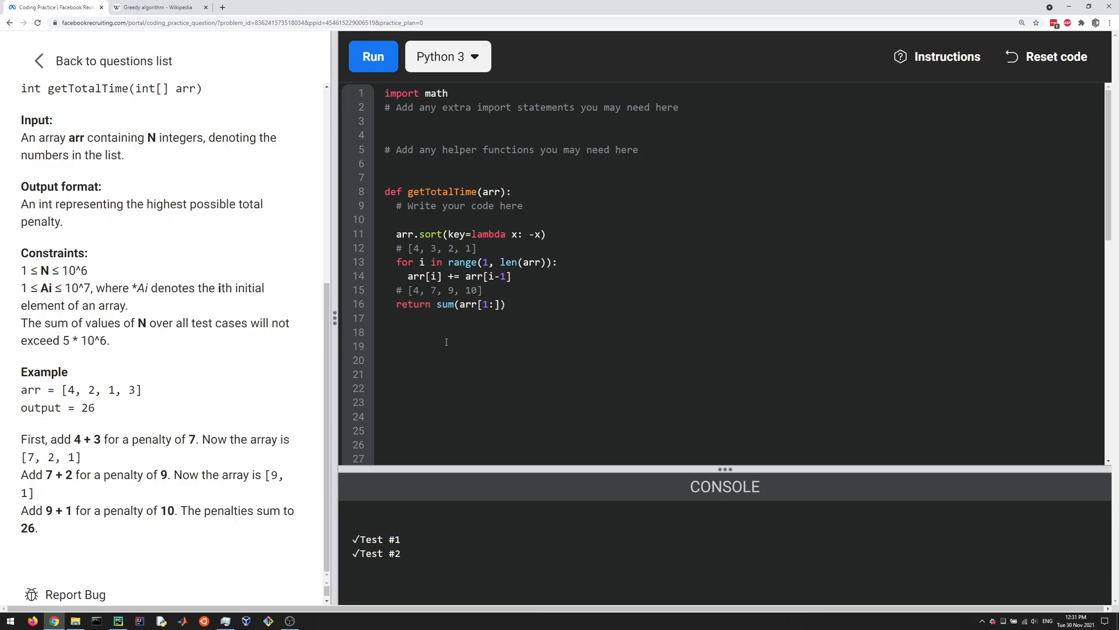
{"action": "mouse_move", "coordinate": [251, 369]}
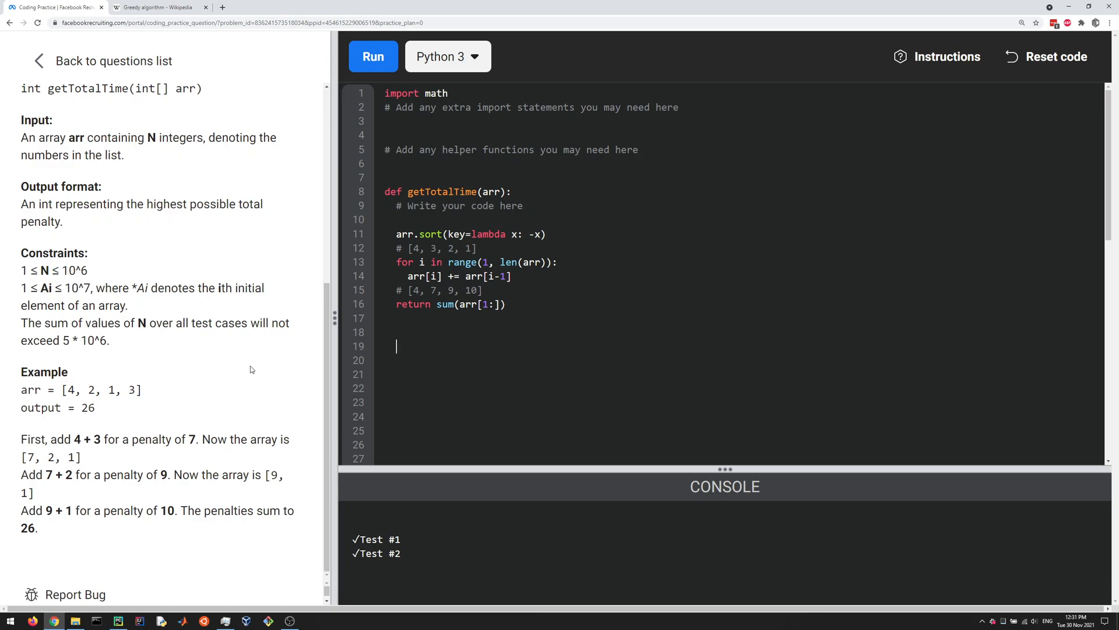
{"action": "mouse_move", "coordinate": [250, 366]}
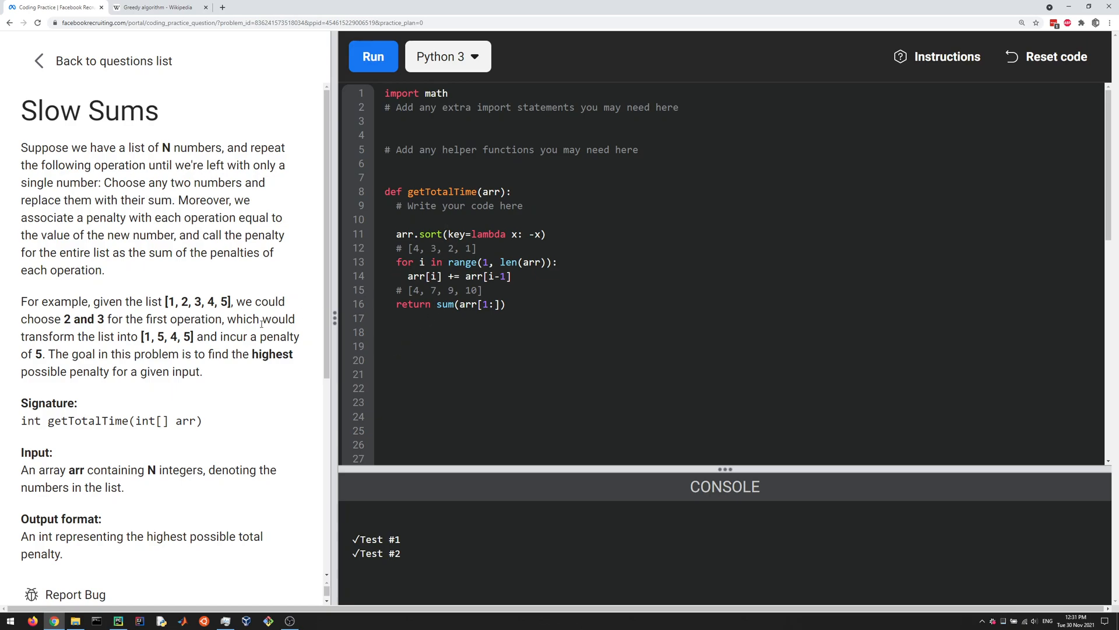
{"action": "scroll", "scroll_direction": "down", "scroll_amount": 3}
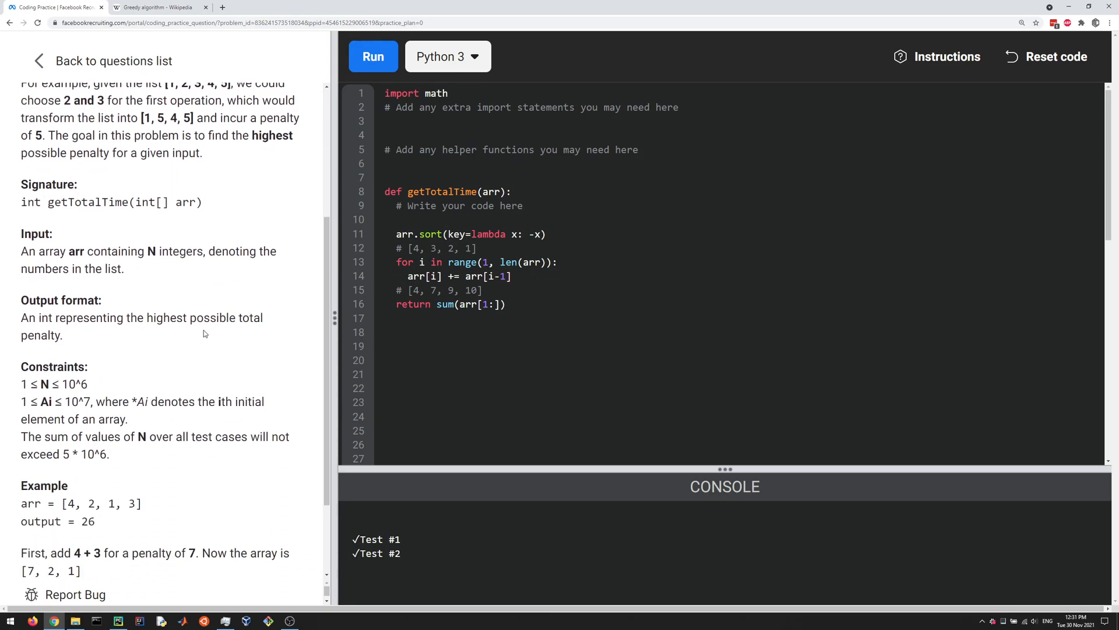
{"action": "scroll", "scroll_direction": "down", "scroll_amount": 3}
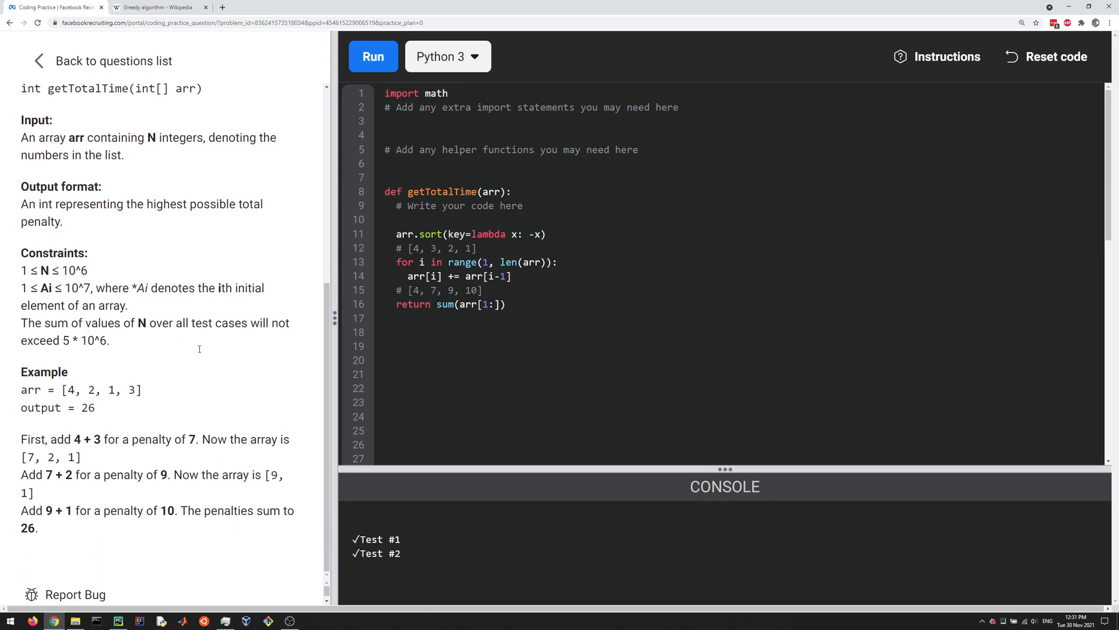